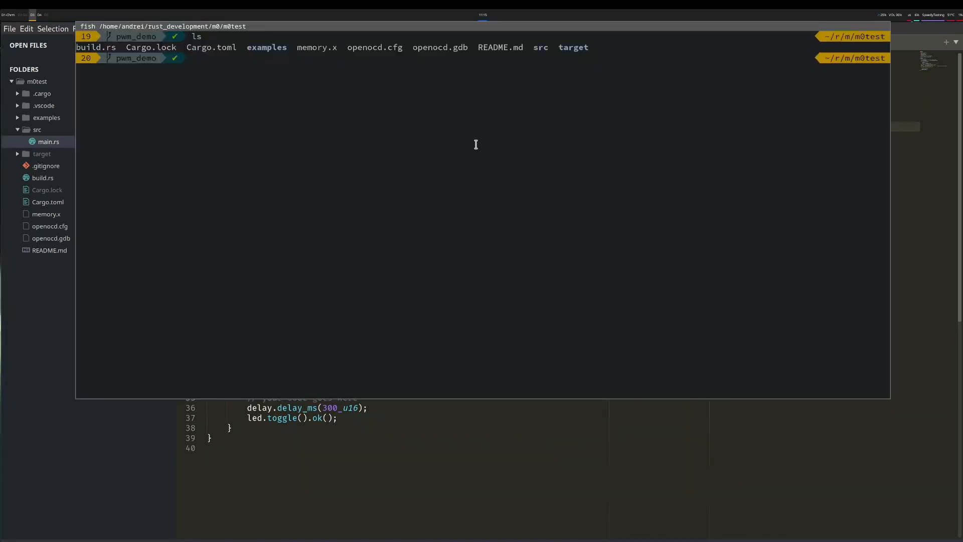
Run cargo doc --open to build the m0test docs and open them in the browser
{"action": "type", "text": "cargo doc --open"}
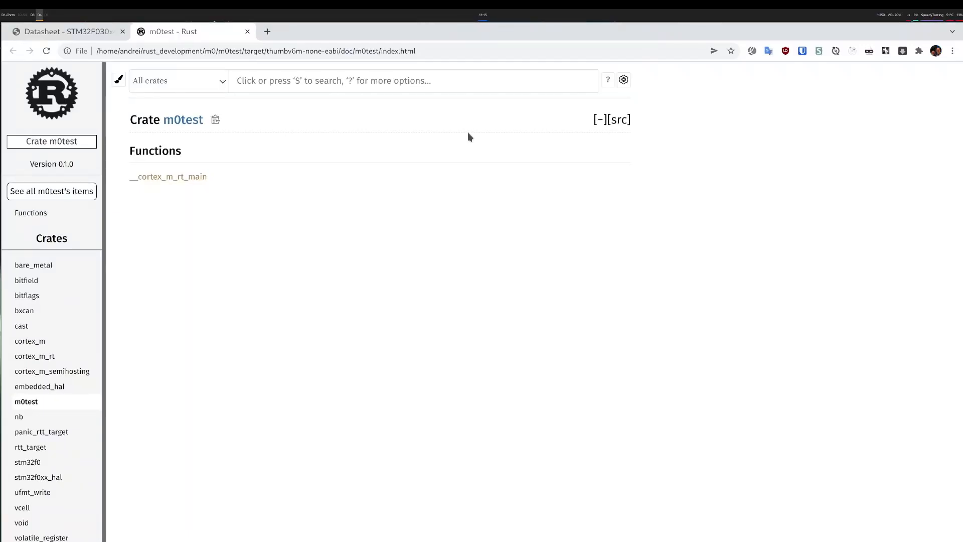
{"action": "mouse_move", "coordinate": [289, 166]}
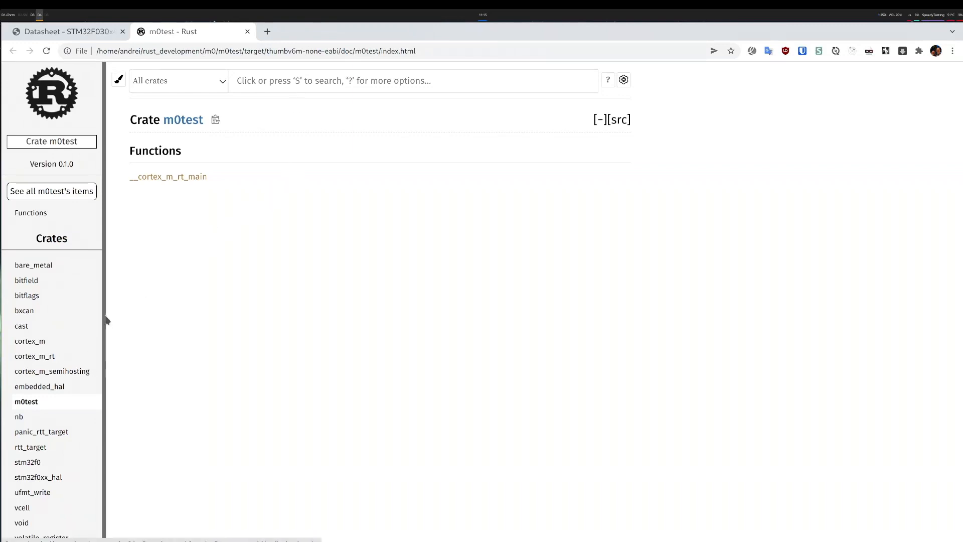
{"action": "mouse_move", "coordinate": [54, 483]}
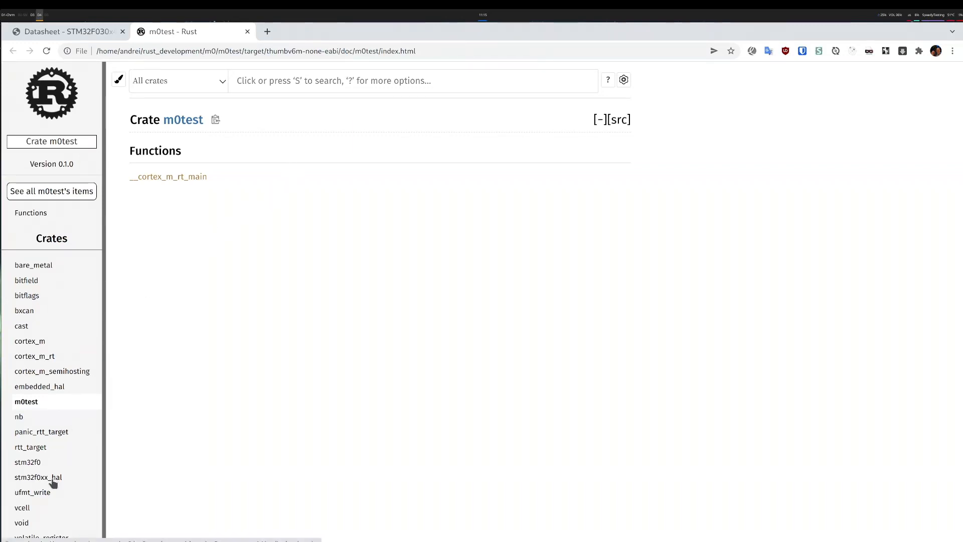
Open the stm32f0xx_hal crate docs and search them for pwm
{"action": "left_click", "coordinate": [38, 478]}
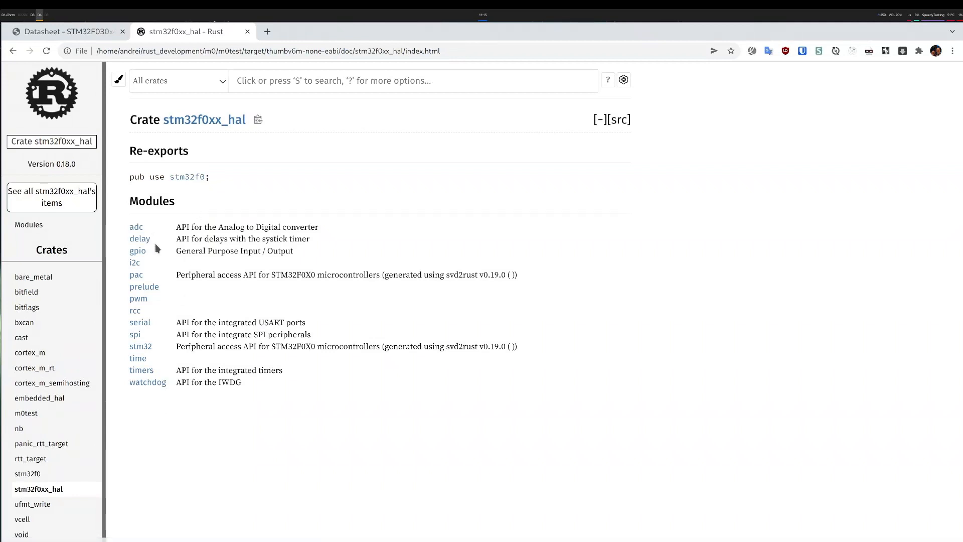
{"action": "mouse_move", "coordinate": [148, 229]}
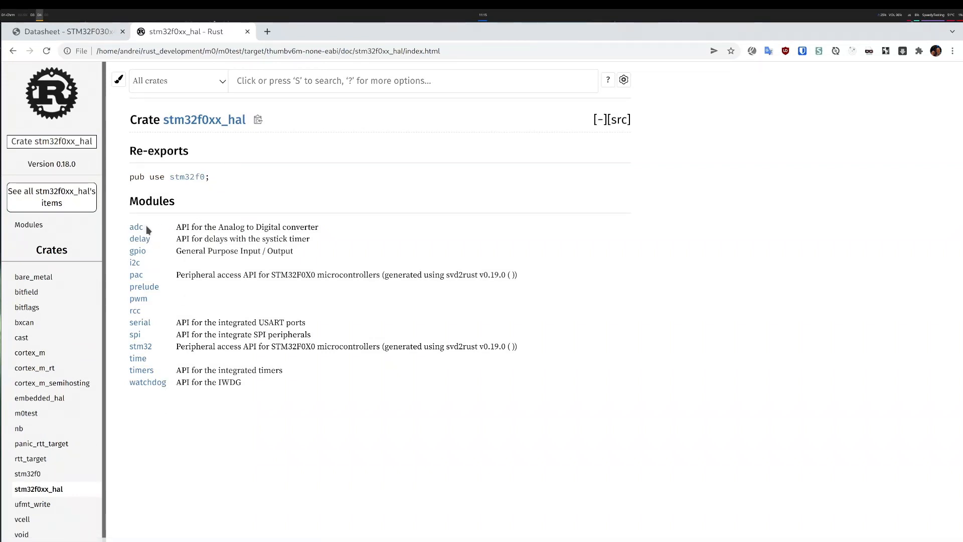
{"action": "mouse_move", "coordinate": [167, 294]}
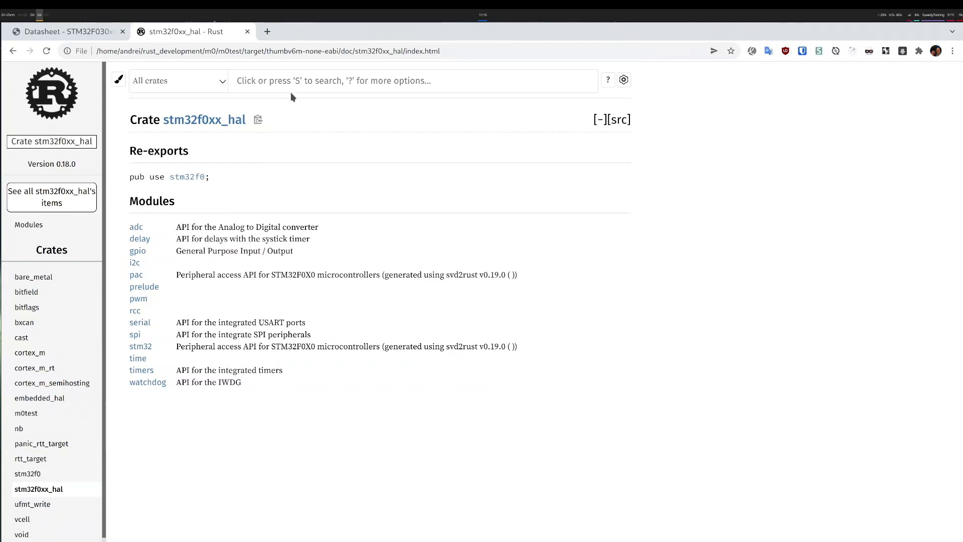
{"action": "type", "text": "pwm"}
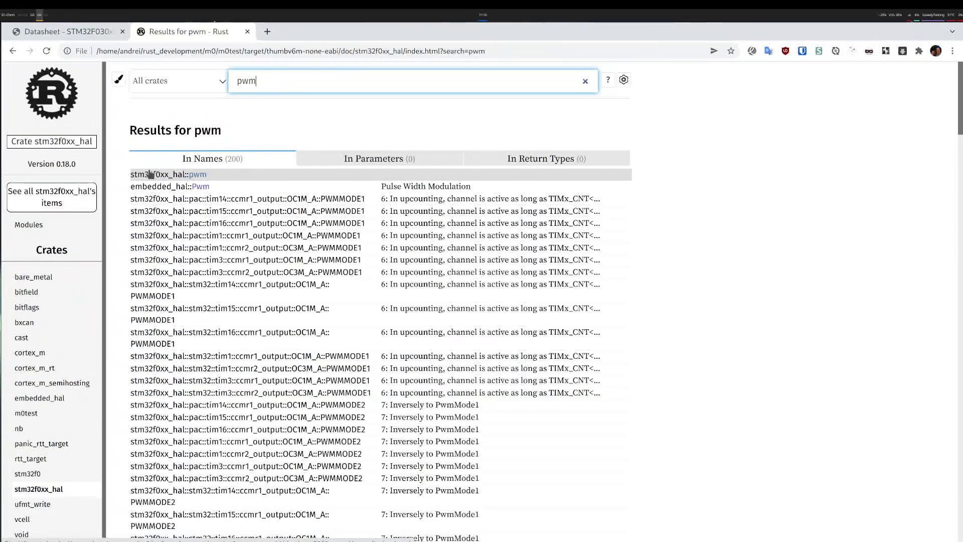
Open the pwm module's tim1 function signature and the TIM1 type docs in a new tab
{"action": "left_click", "coordinate": [199, 174]}
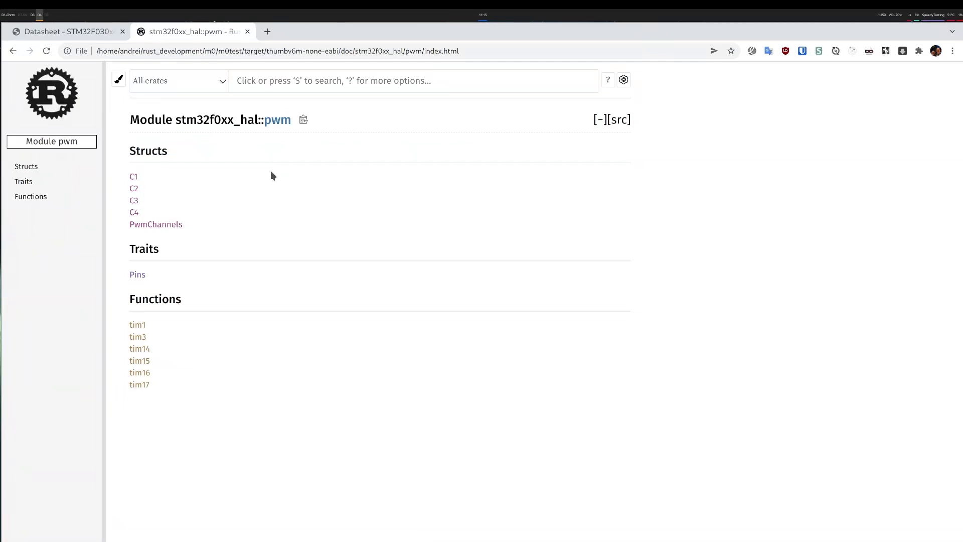
{"action": "mouse_move", "coordinate": [173, 260]}
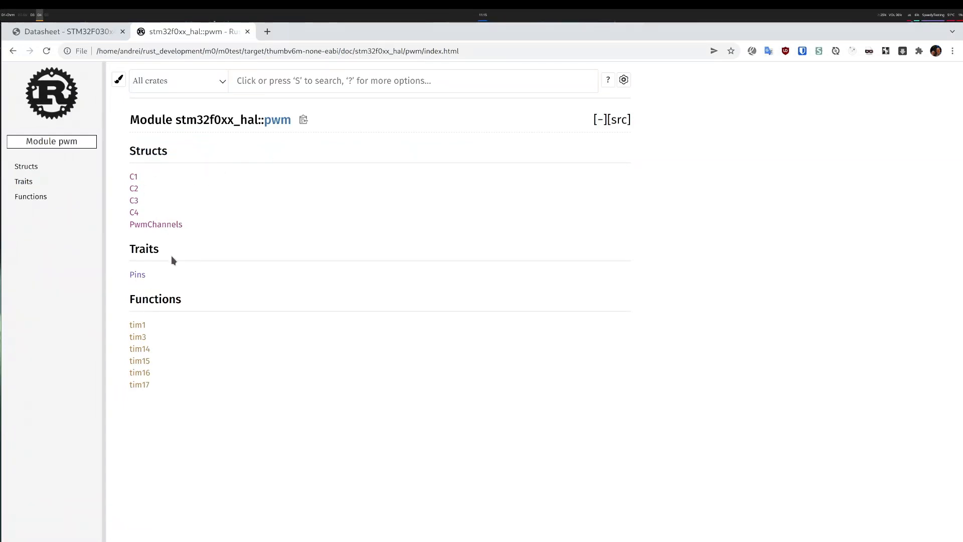
{"action": "mouse_move", "coordinate": [150, 327]}
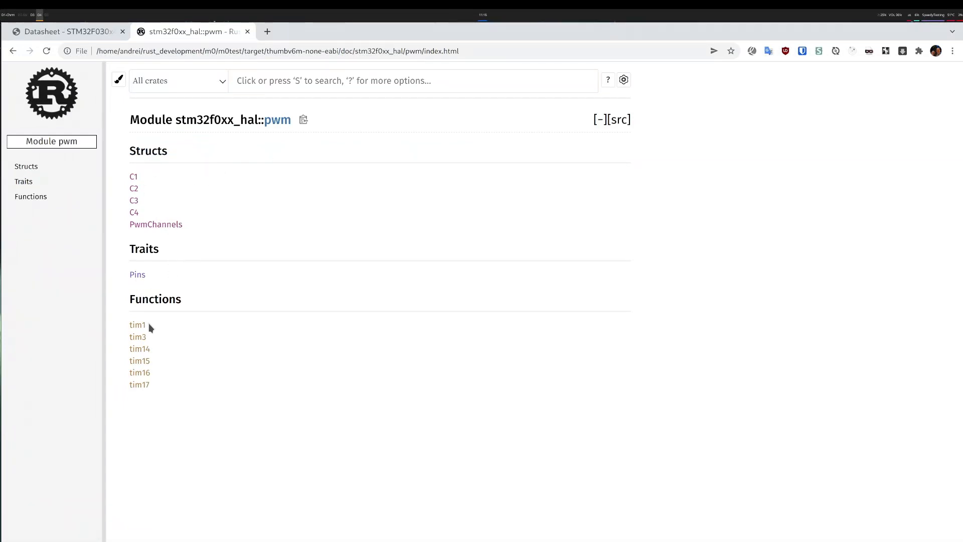
{"action": "mouse_move", "coordinate": [158, 327]}
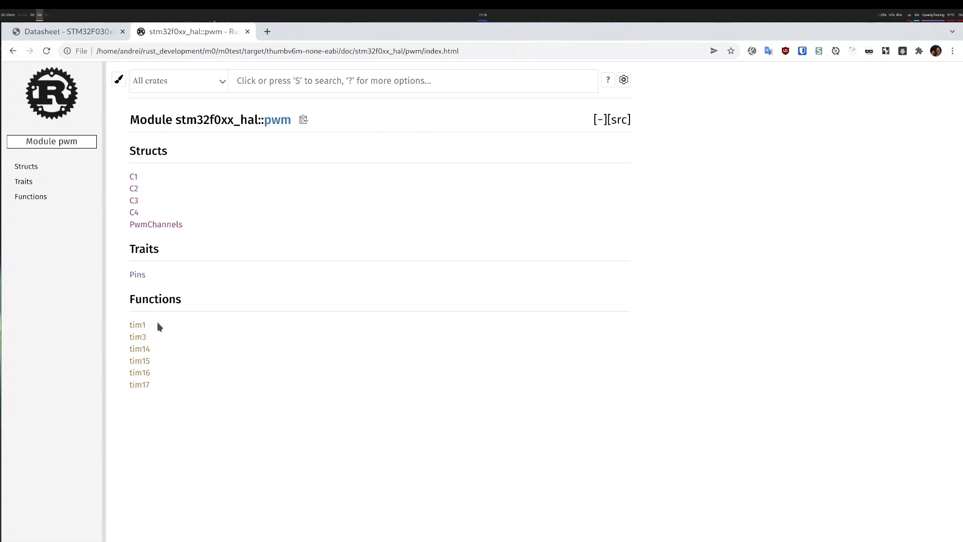
{"action": "mouse_move", "coordinate": [152, 325]}
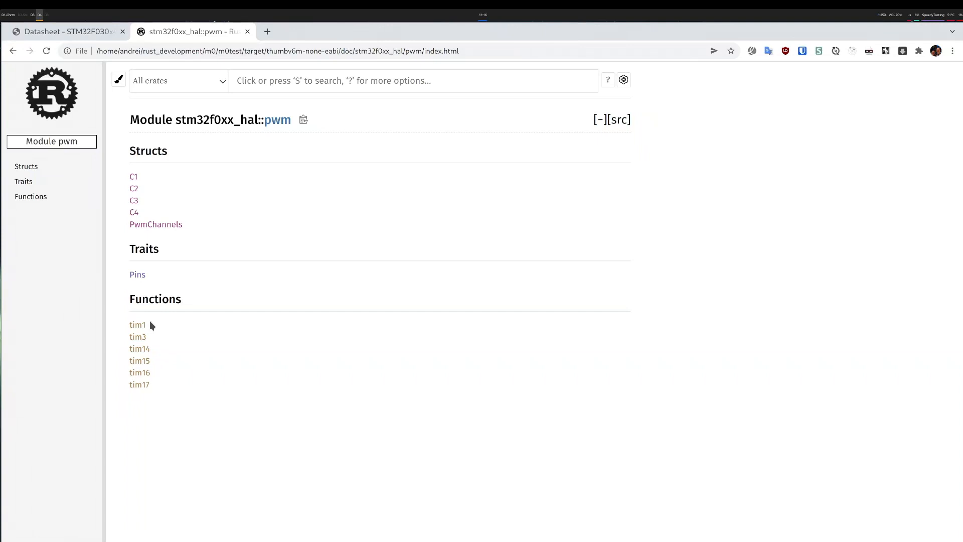
{"action": "mouse_move", "coordinate": [138, 324]}
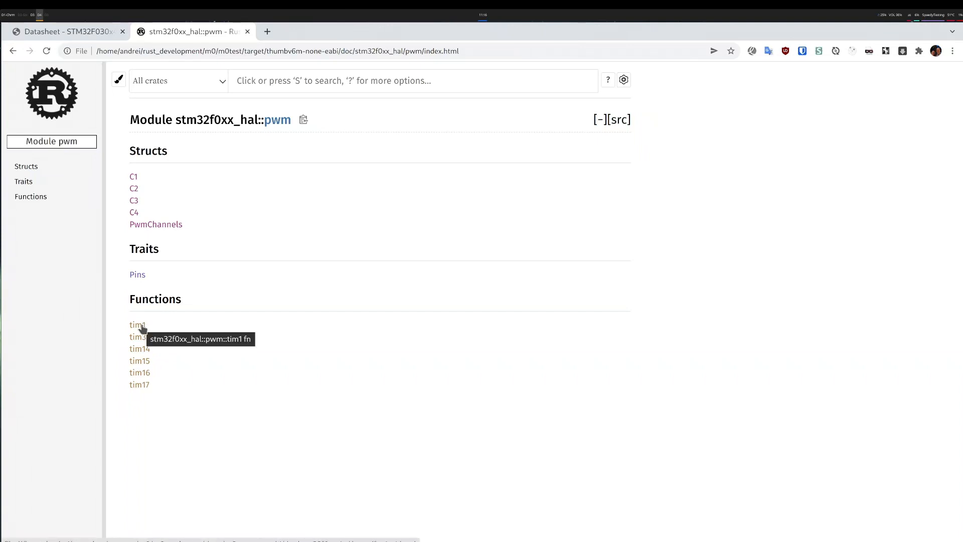
{"action": "left_click", "coordinate": [138, 324]}
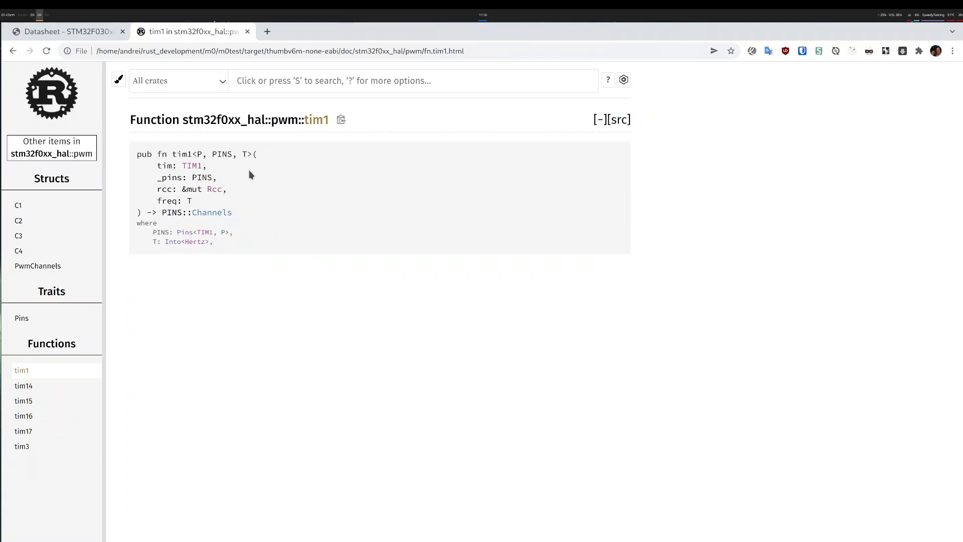
{"action": "mouse_move", "coordinate": [190, 171]}
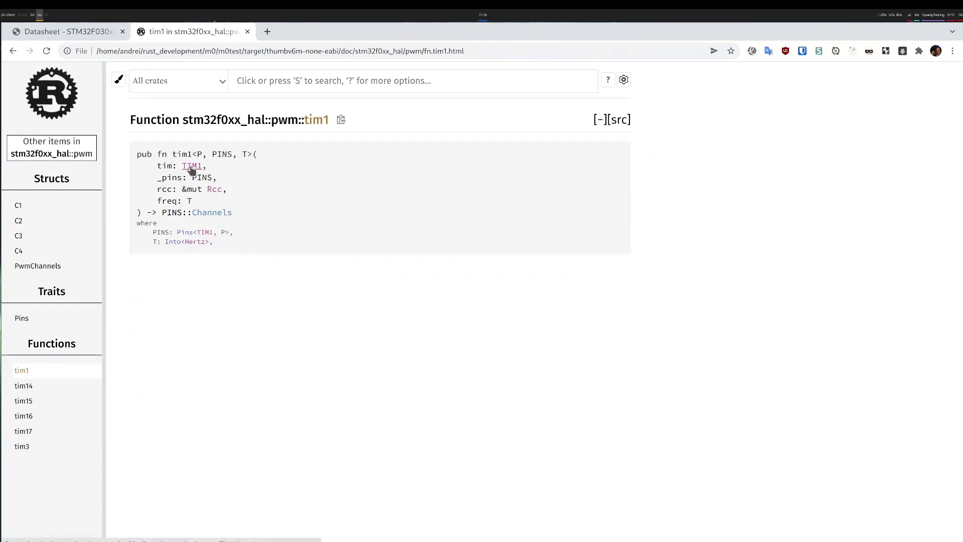
{"action": "left_click", "coordinate": [190, 166]}
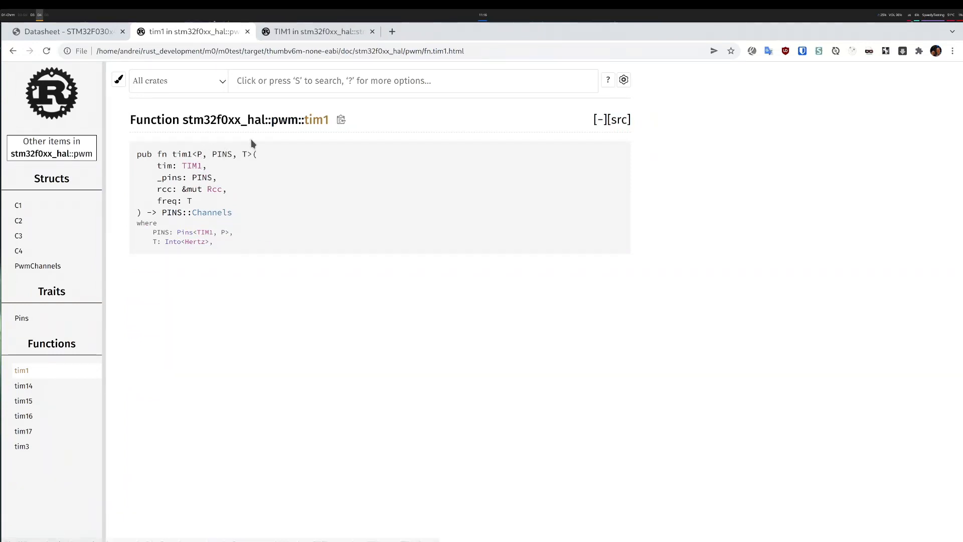
{"action": "mouse_move", "coordinate": [193, 179]}
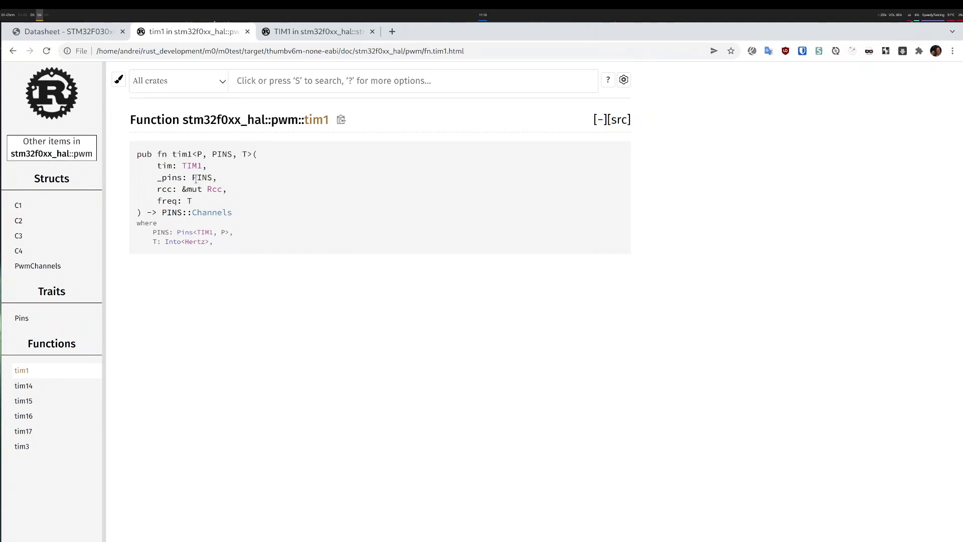
{"action": "mouse_move", "coordinate": [232, 186]}
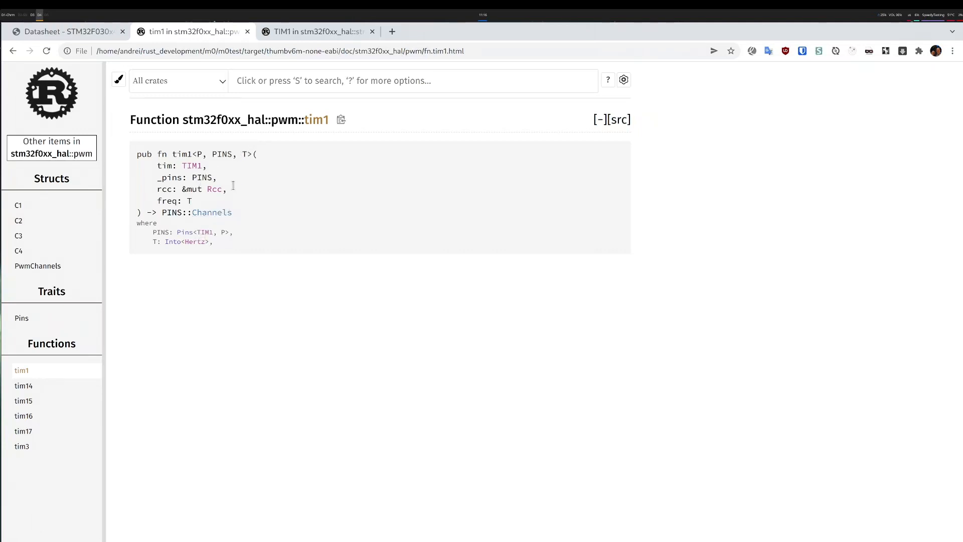
{"action": "double_click", "coordinate": [214, 189]}
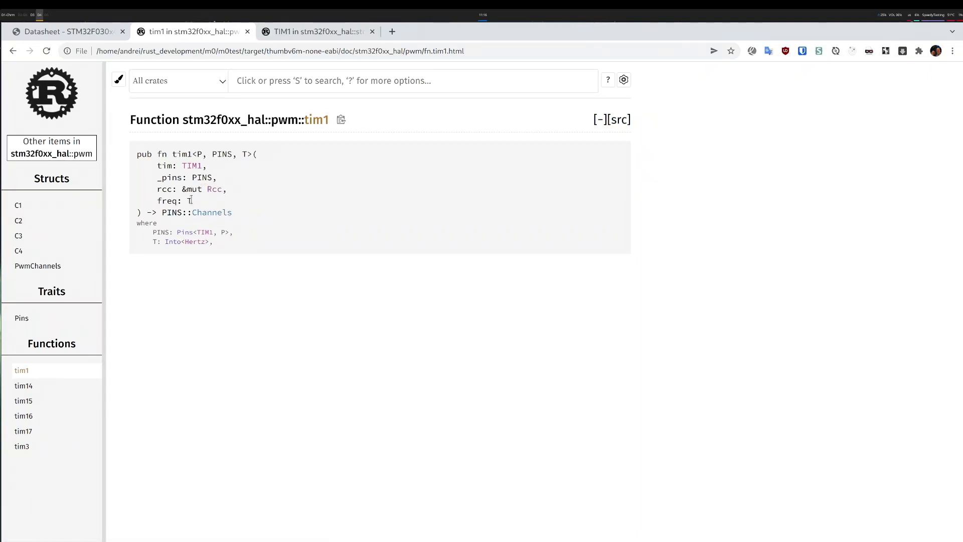
{"action": "mouse_move", "coordinate": [193, 205]}
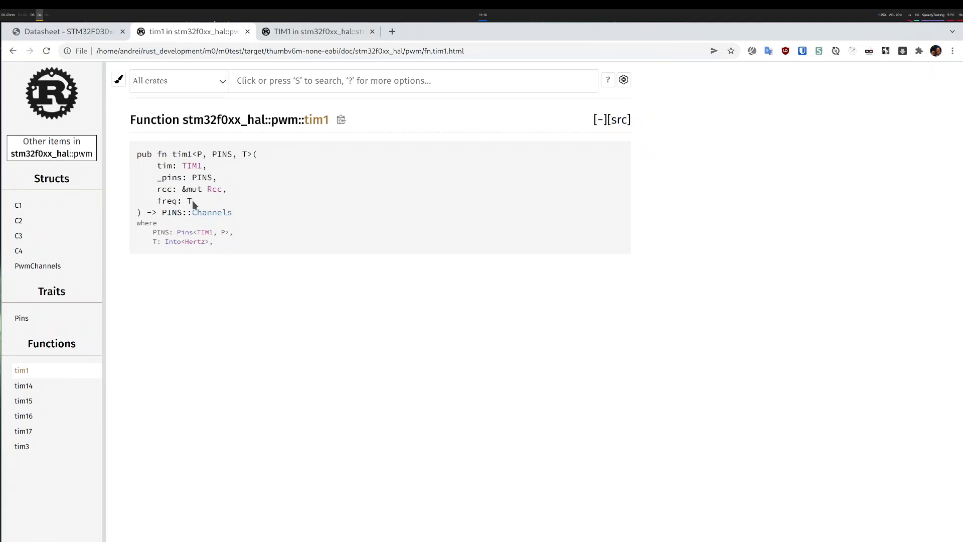
{"action": "mouse_move", "coordinate": [231, 149]}
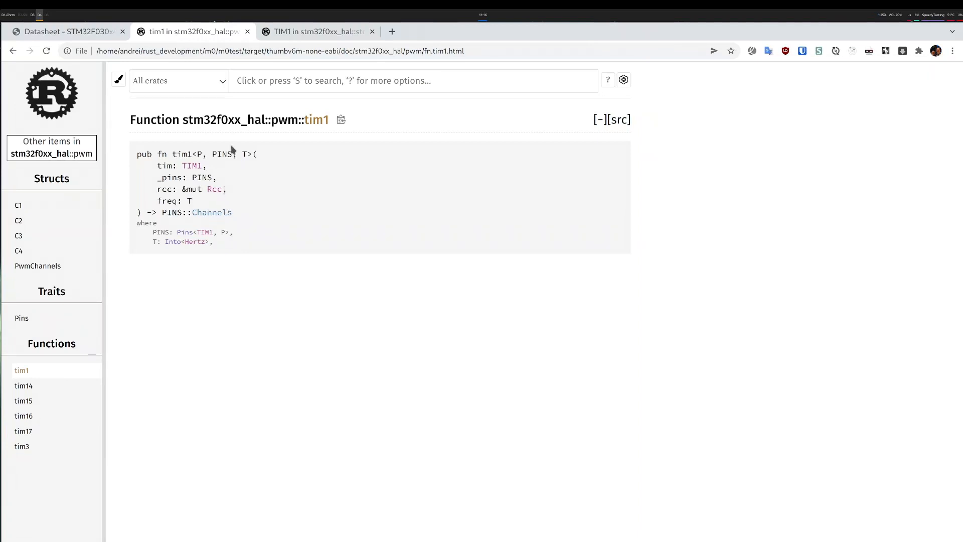
{"action": "mouse_move", "coordinate": [283, 67]}
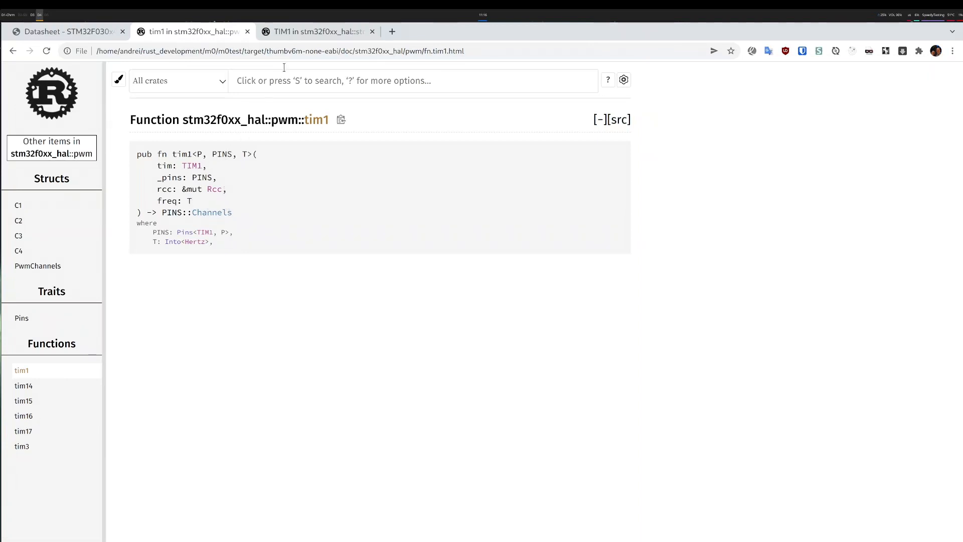
Search the crate docs for TIM1 and view the pac::tim1 module's type definitions
{"action": "left_click", "coordinate": [316, 31]}
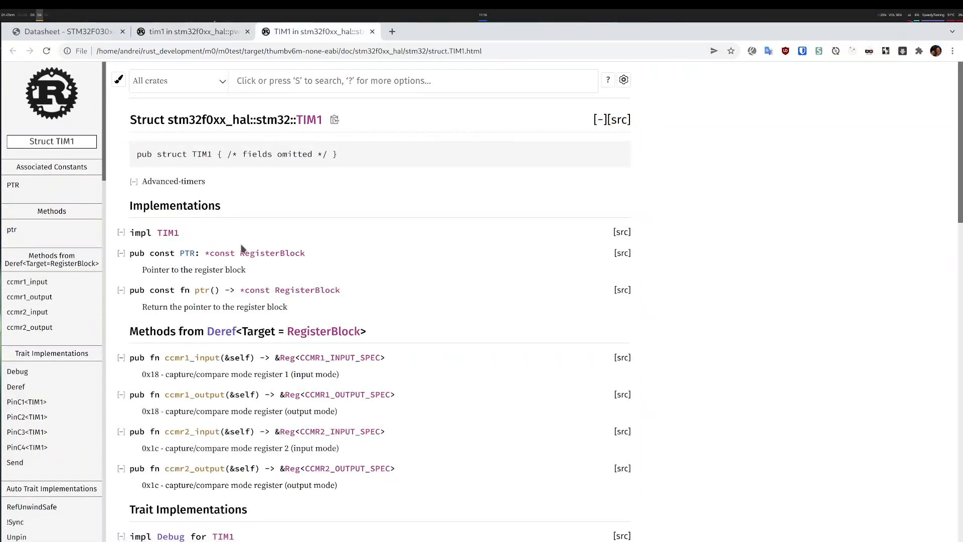
{"action": "mouse_move", "coordinate": [219, 228]}
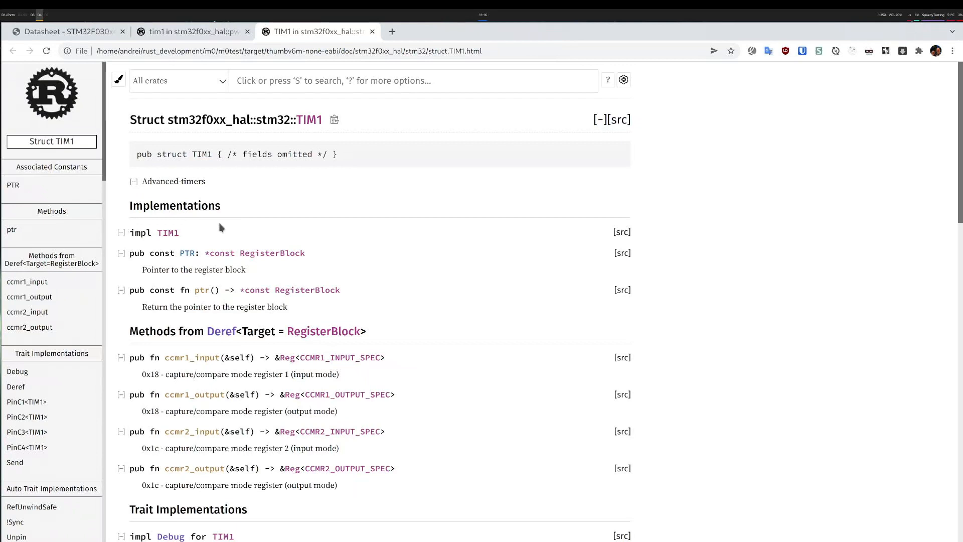
{"action": "mouse_move", "coordinate": [278, 204]}
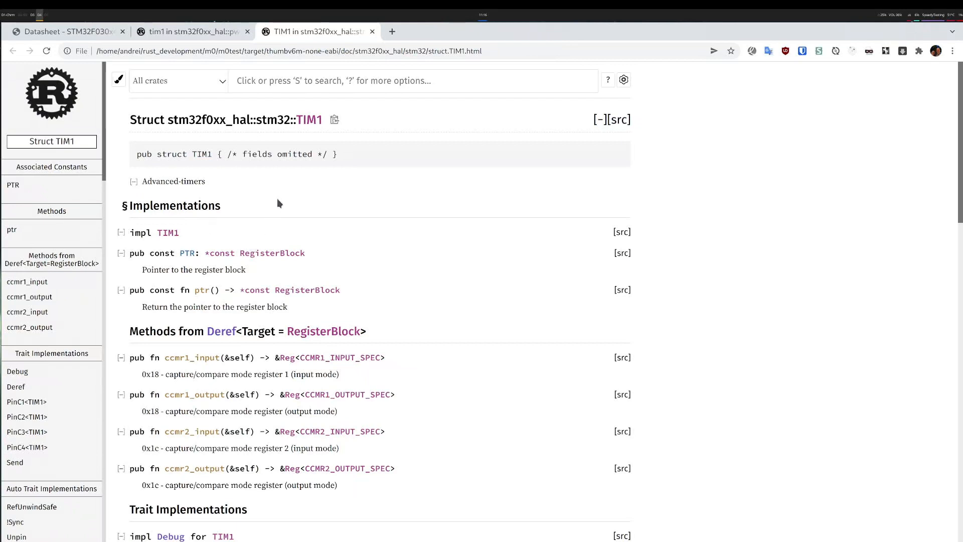
{"action": "left_click", "coordinate": [411, 80]}
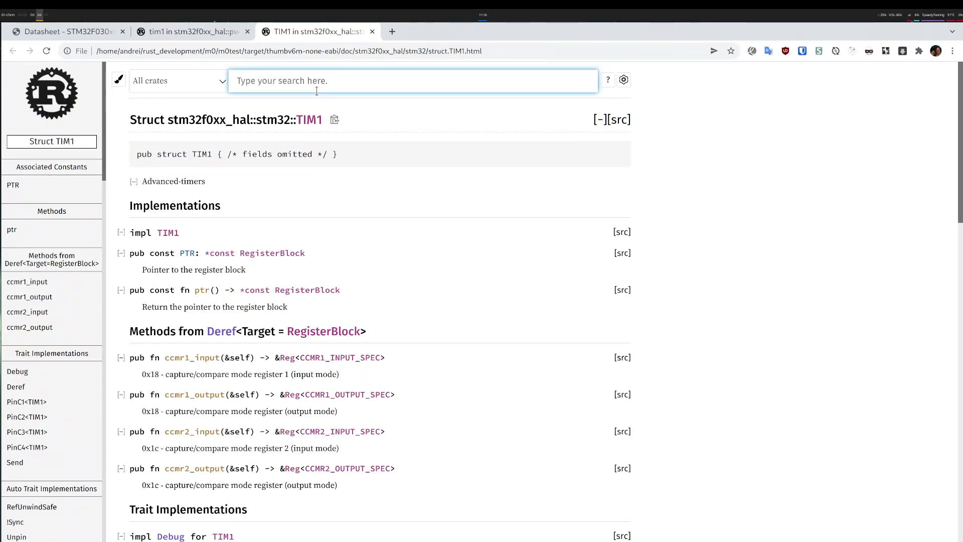
{"action": "type", "text": "TIM1"}
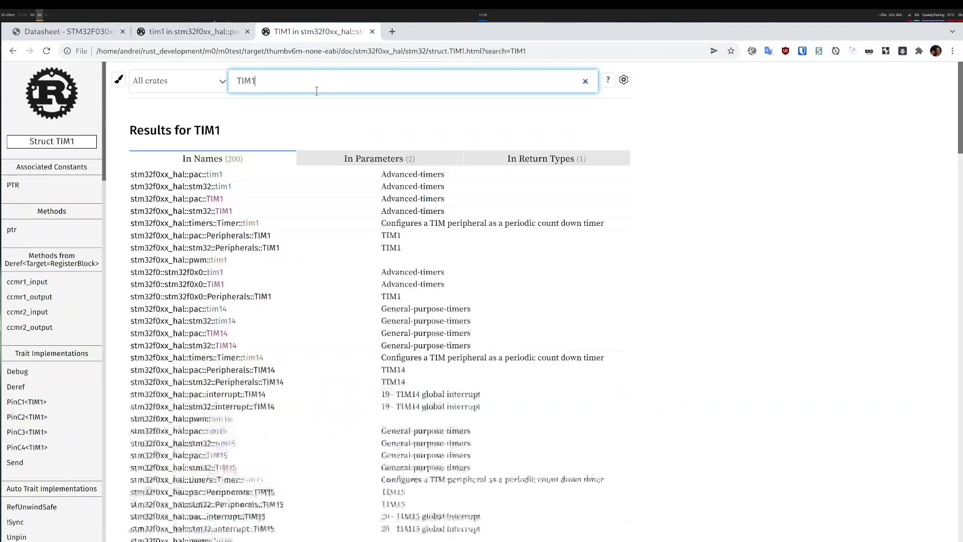
{"action": "scroll", "scroll_direction": "down", "scroll_amount": 3}
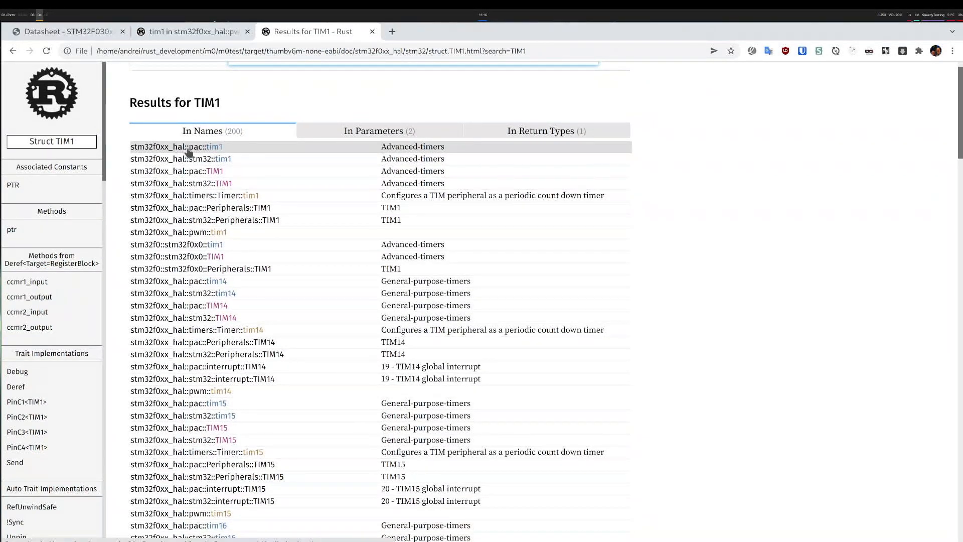
{"action": "left_click", "coordinate": [177, 146]}
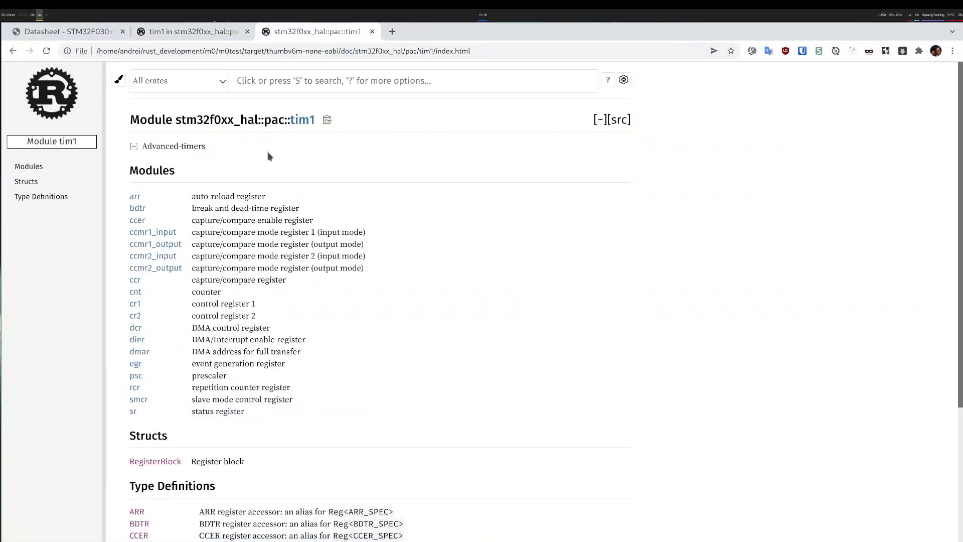
{"action": "scroll", "scroll_direction": "down", "scroll_amount": 3}
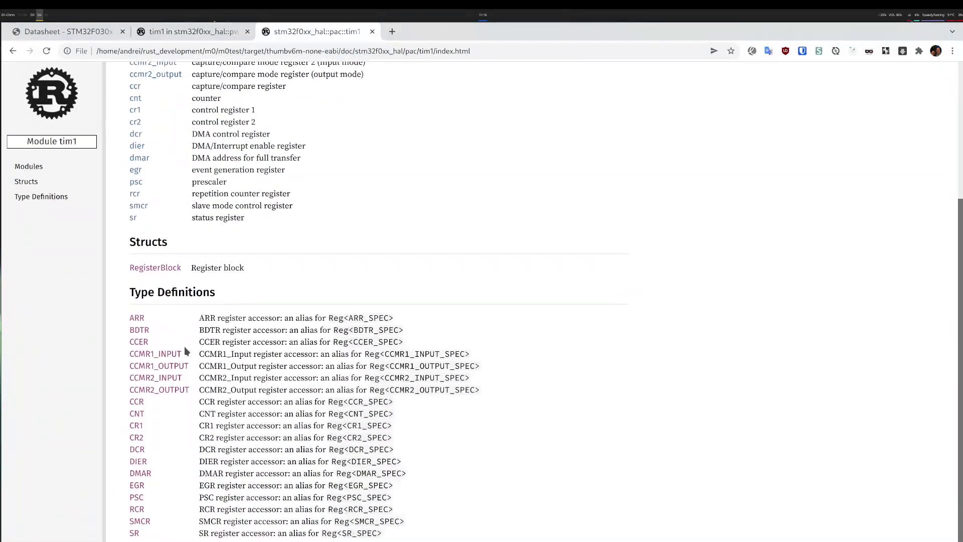
{"action": "scroll", "scroll_direction": "up", "scroll_amount": 3}
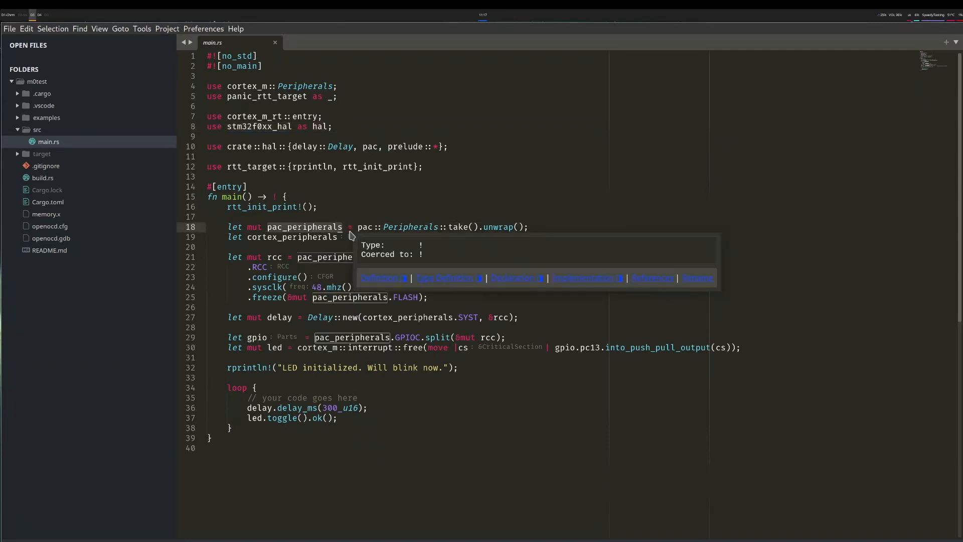
{"action": "mouse_move", "coordinate": [189, 16]}
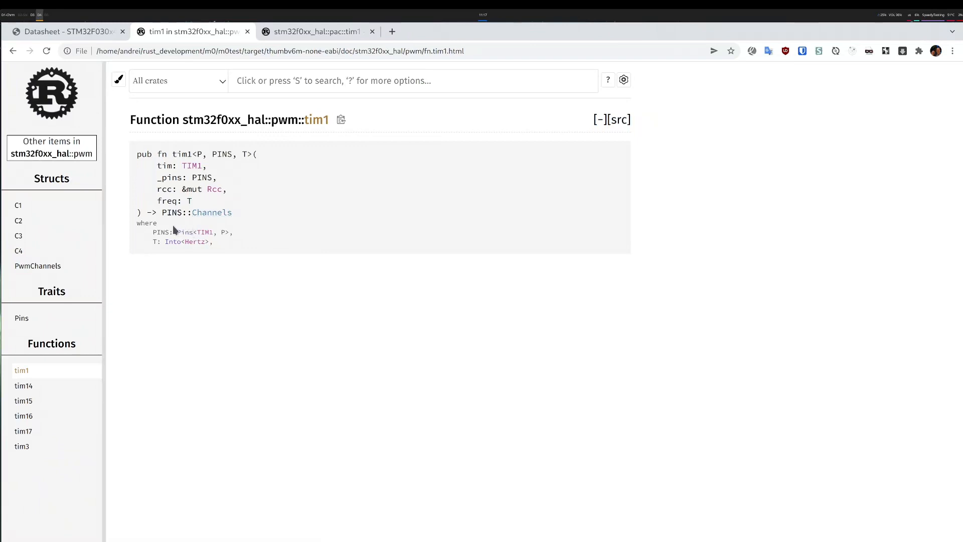
{"action": "mouse_move", "coordinate": [204, 231]}
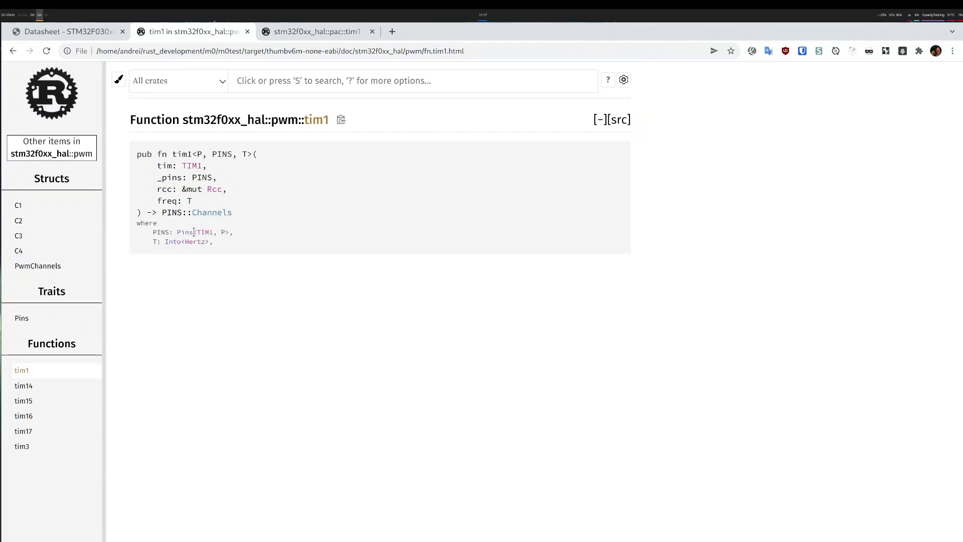
Open the pwm Pins trait docs and scroll through its implementors
{"action": "left_click", "coordinate": [186, 231]}
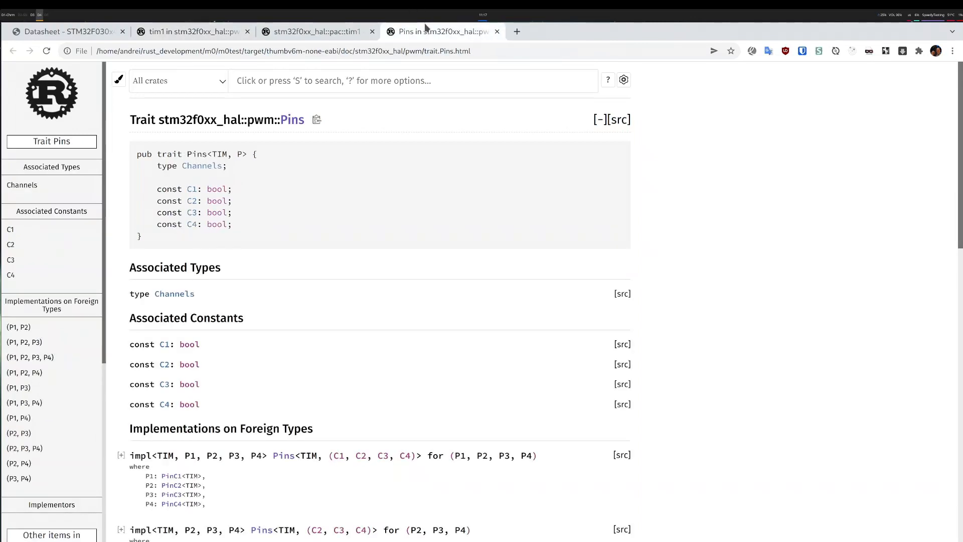
{"action": "scroll", "scroll_direction": "down", "scroll_amount": 3}
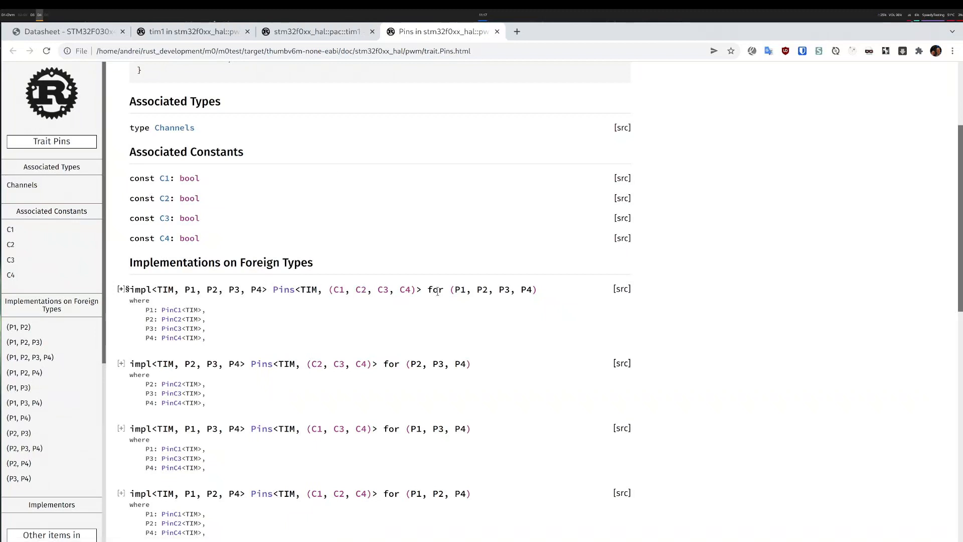
{"action": "mouse_move", "coordinate": [450, 309]}
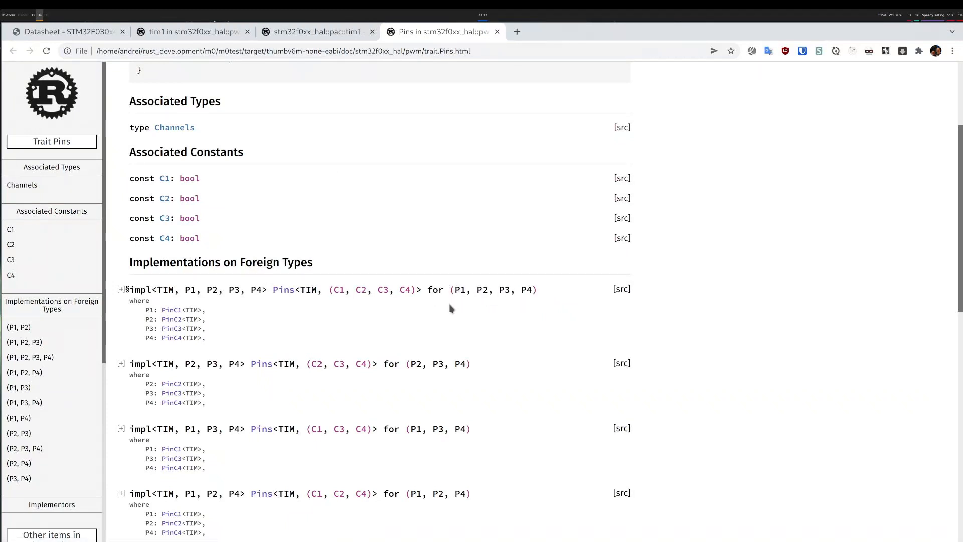
{"action": "scroll", "scroll_direction": "down", "scroll_amount": 3}
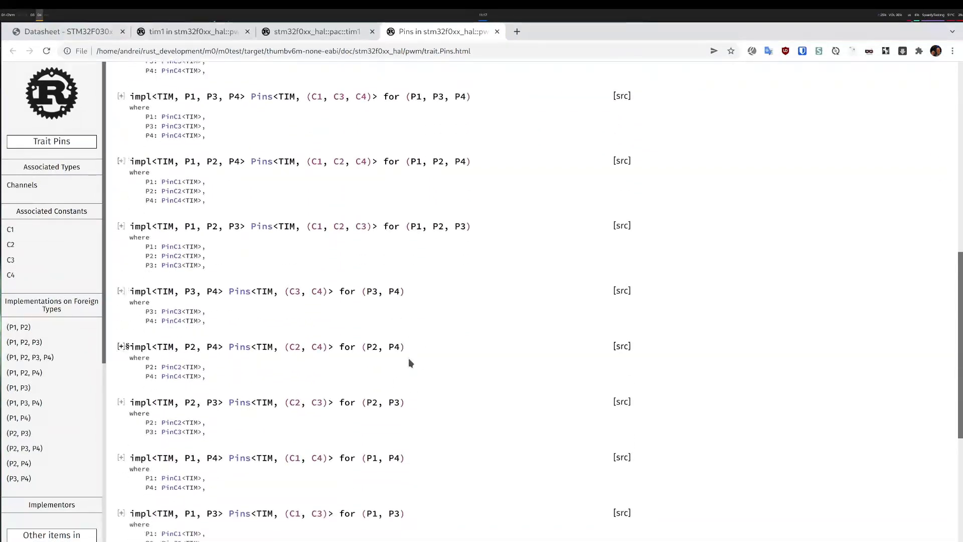
{"action": "scroll", "scroll_direction": "down", "scroll_amount": 3}
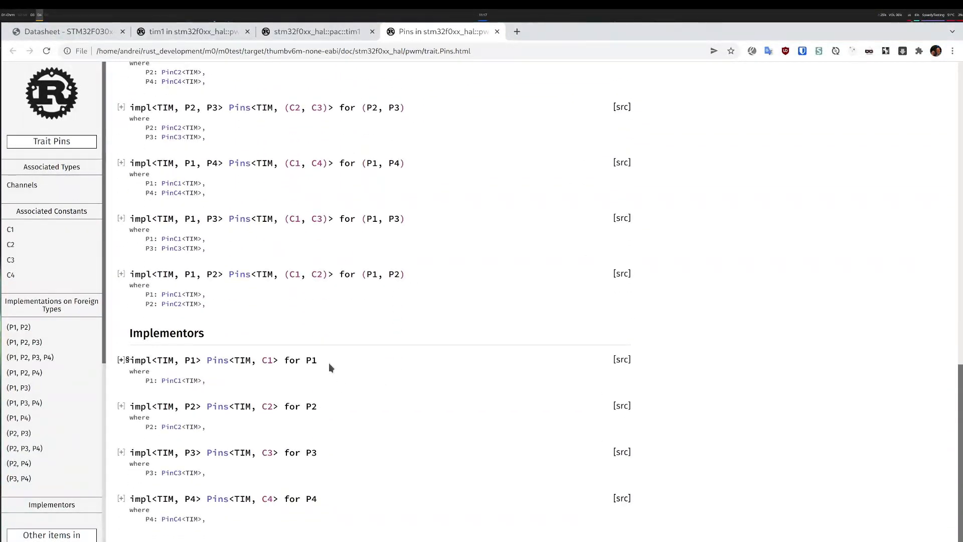
{"action": "mouse_move", "coordinate": [313, 360]}
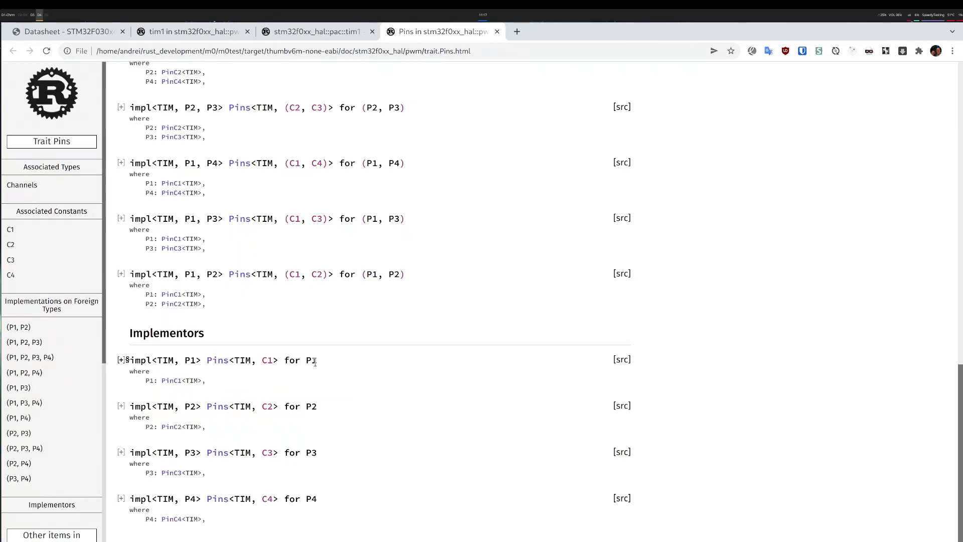
{"action": "mouse_move", "coordinate": [318, 363]}
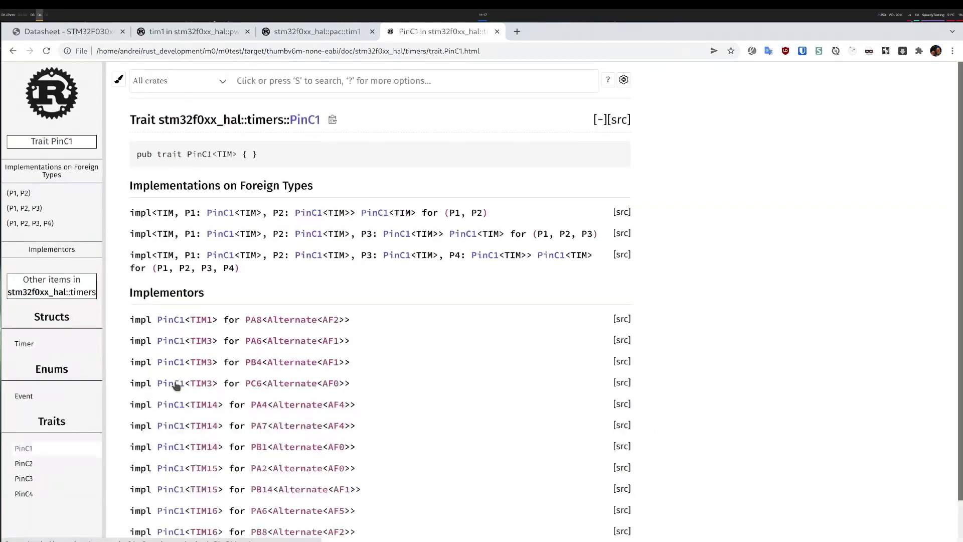
Find the TIM1 implementor line in the PinC1 docs and select its PA8 pin
{"action": "scroll", "scroll_direction": "down", "scroll_amount": 3}
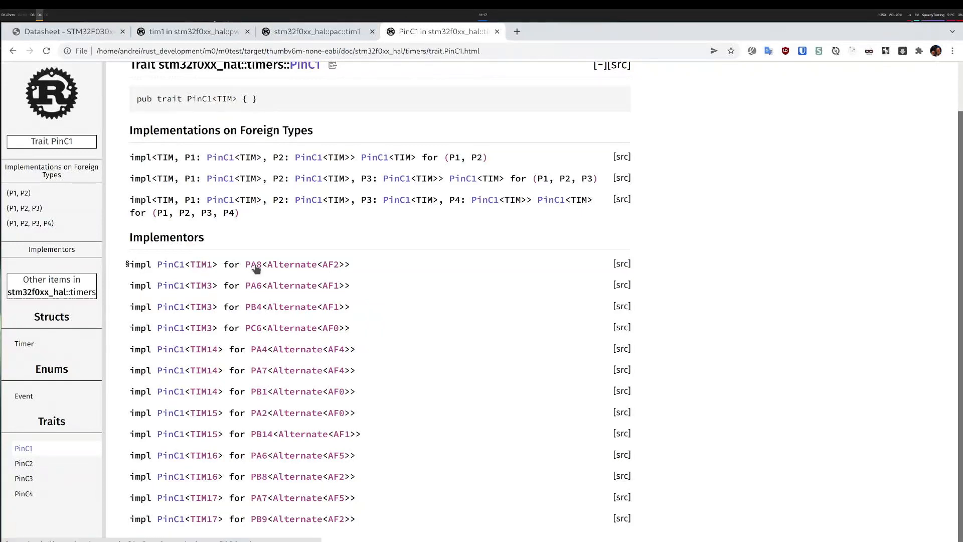
{"action": "mouse_move", "coordinate": [294, 271]}
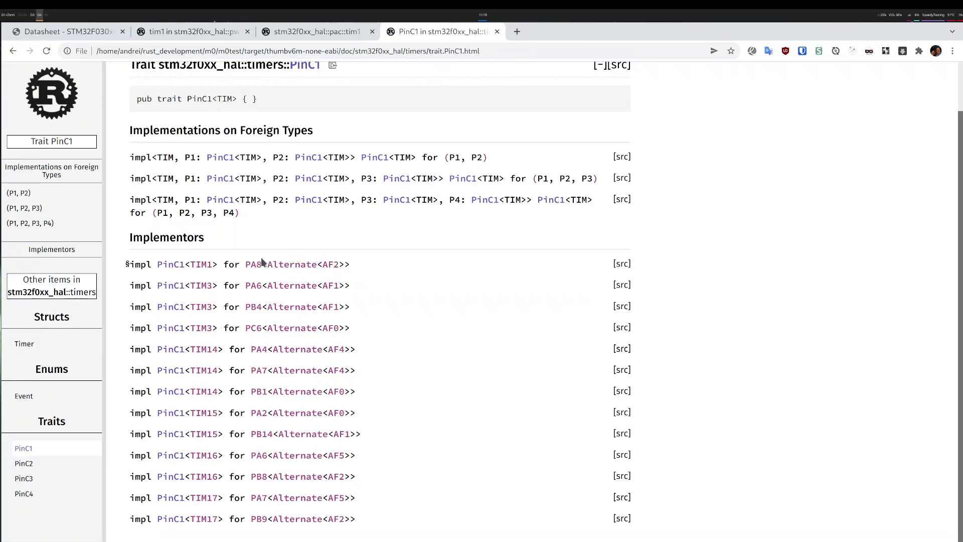
{"action": "double_click", "coordinate": [246, 264]}
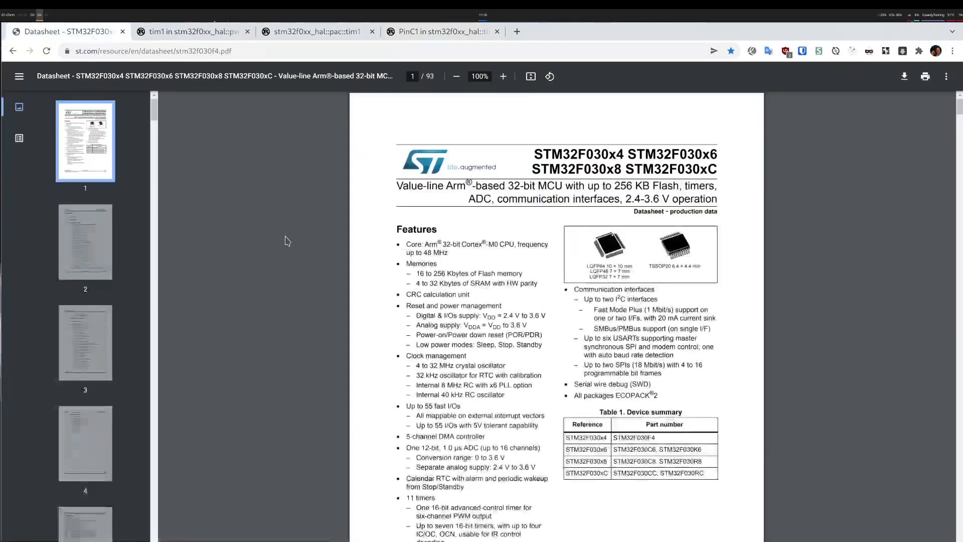
Search the STM32F030 datasheet for PA8 and step through the matches to its TIM1_CH1 entry
{"action": "type", "text": "PA8"}
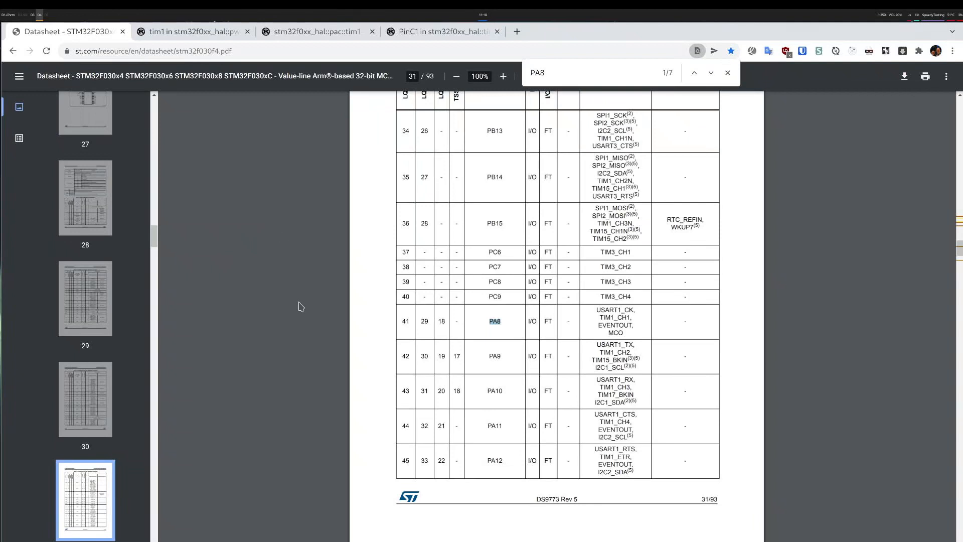
{"action": "mouse_move", "coordinate": [596, 310]}
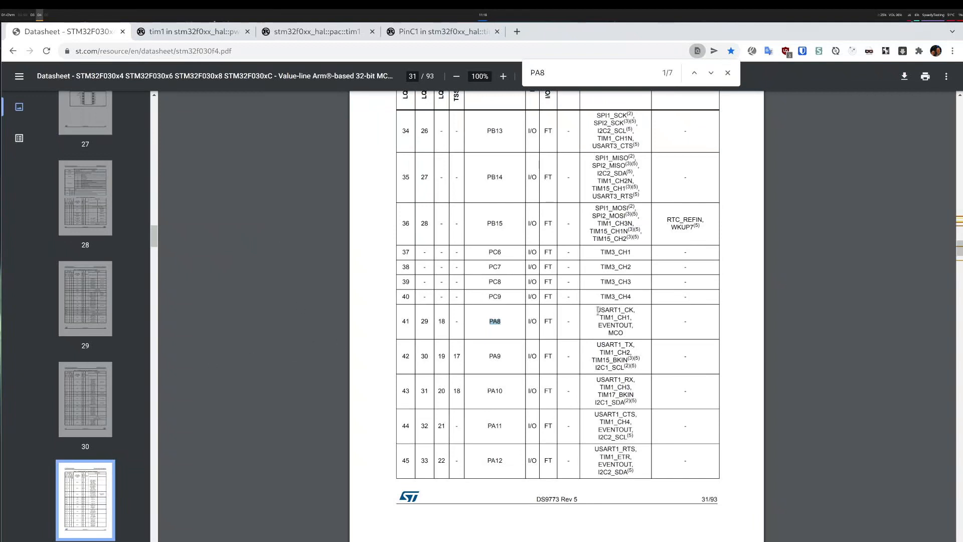
{"action": "mouse_move", "coordinate": [532, 324]}
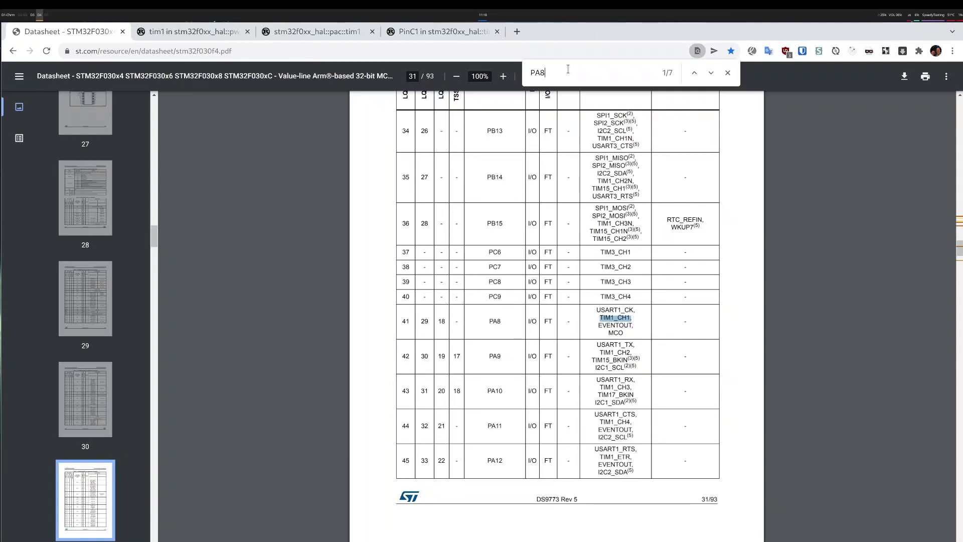
{"action": "left_click", "coordinate": [710, 72]}
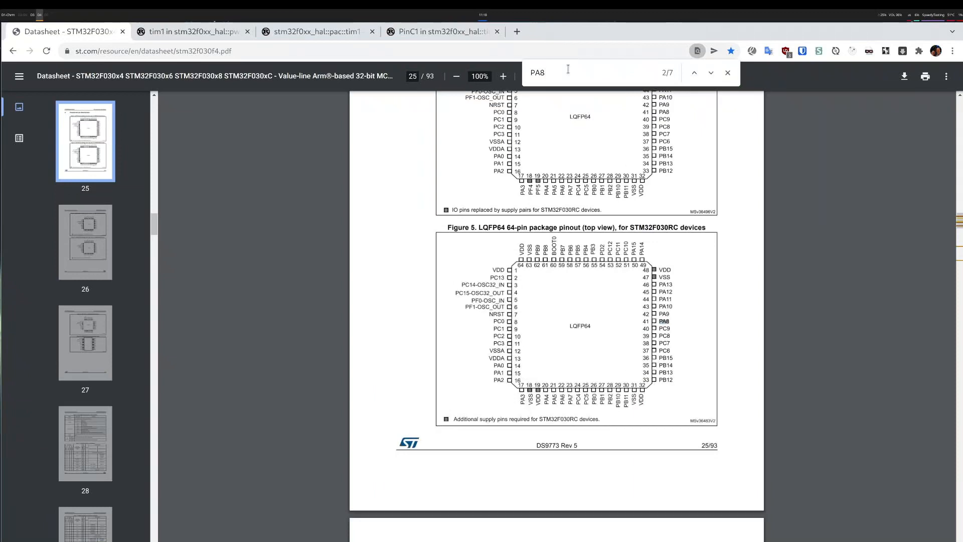
{"action": "left_click", "coordinate": [710, 72]}
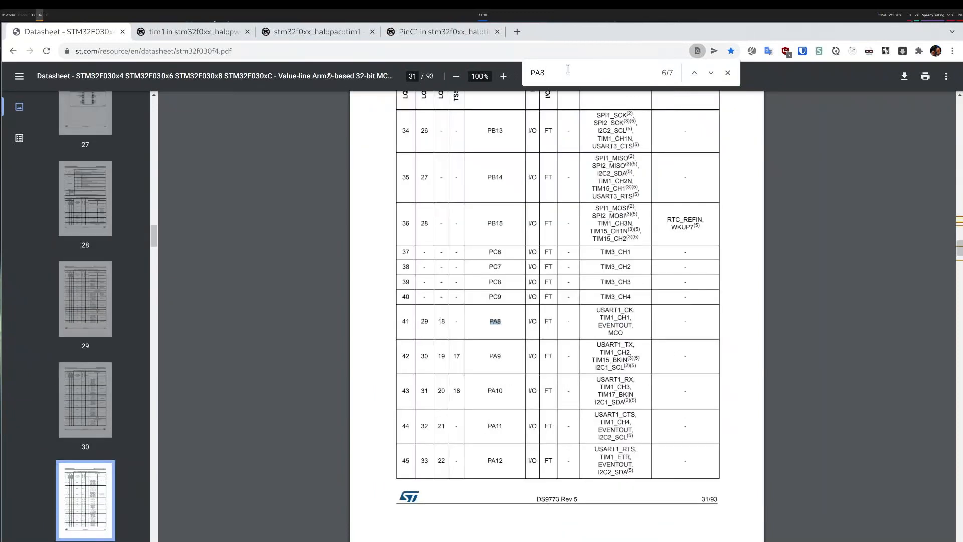
{"action": "left_click", "coordinate": [710, 72]}
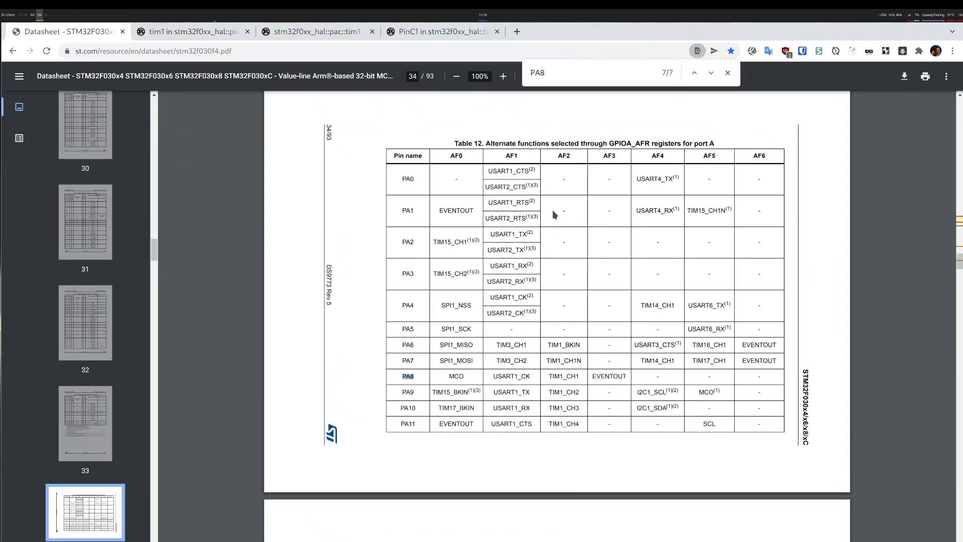
{"action": "mouse_move", "coordinate": [463, 344]}
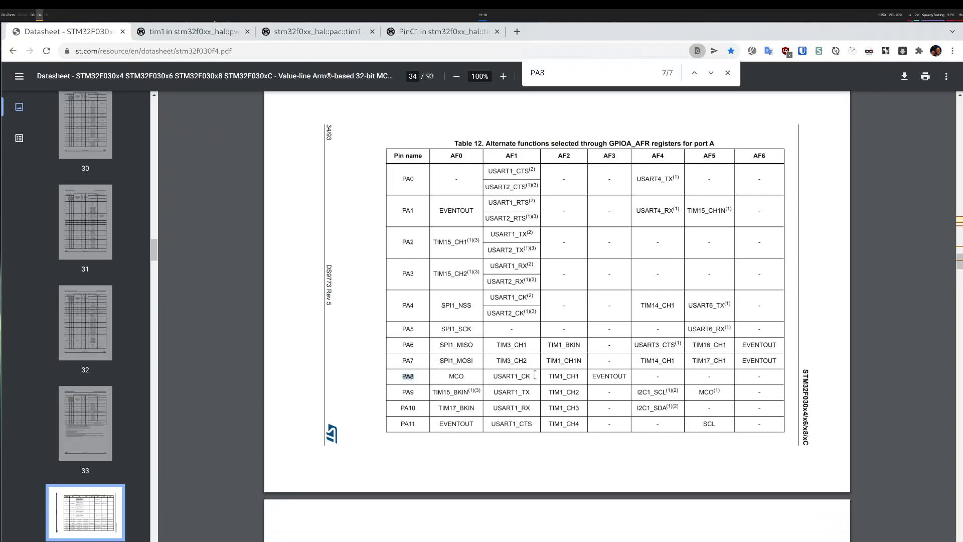
{"action": "mouse_move", "coordinate": [564, 171]}
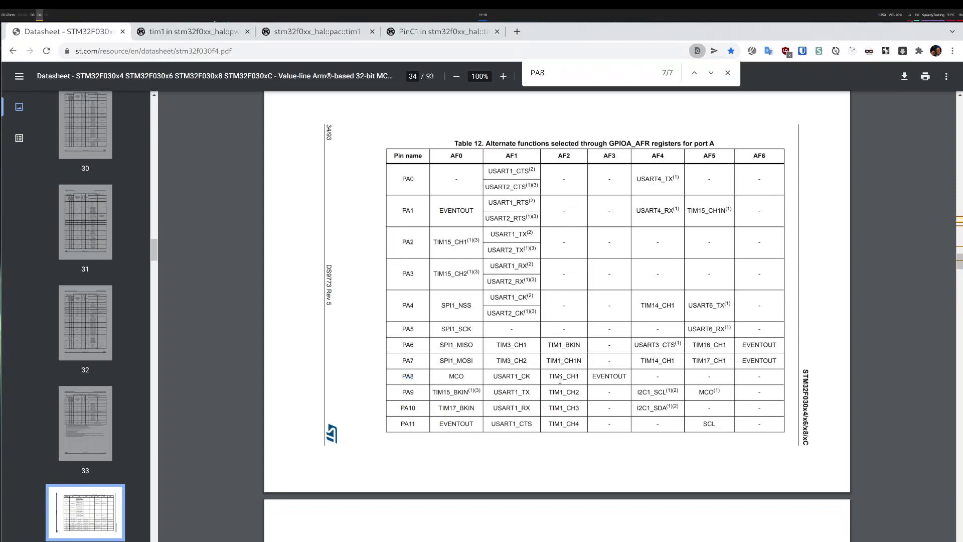
Select TIM1_CH1 as PA8's AF2 function in Table 12 and return to the editor
{"action": "double_click", "coordinate": [562, 376]}
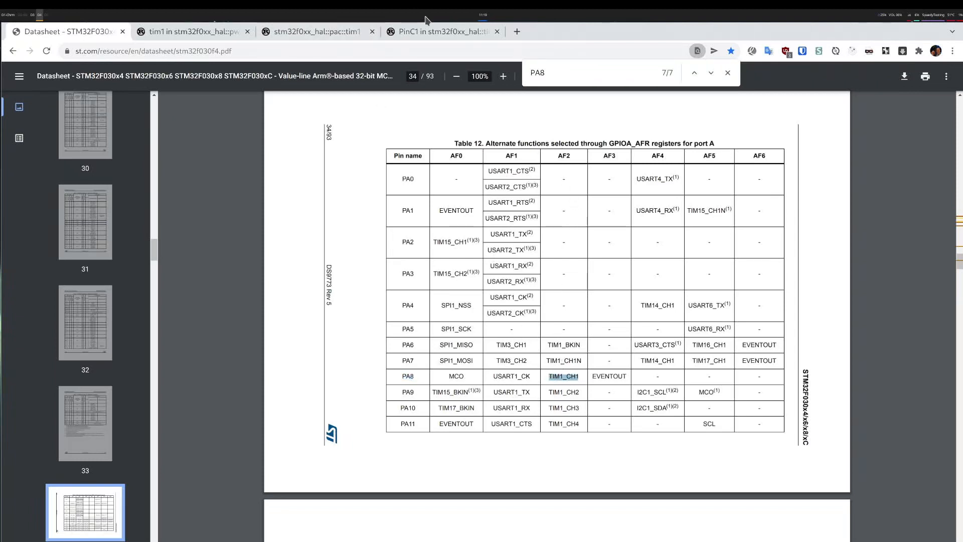
{"action": "left_click", "coordinate": [441, 32]}
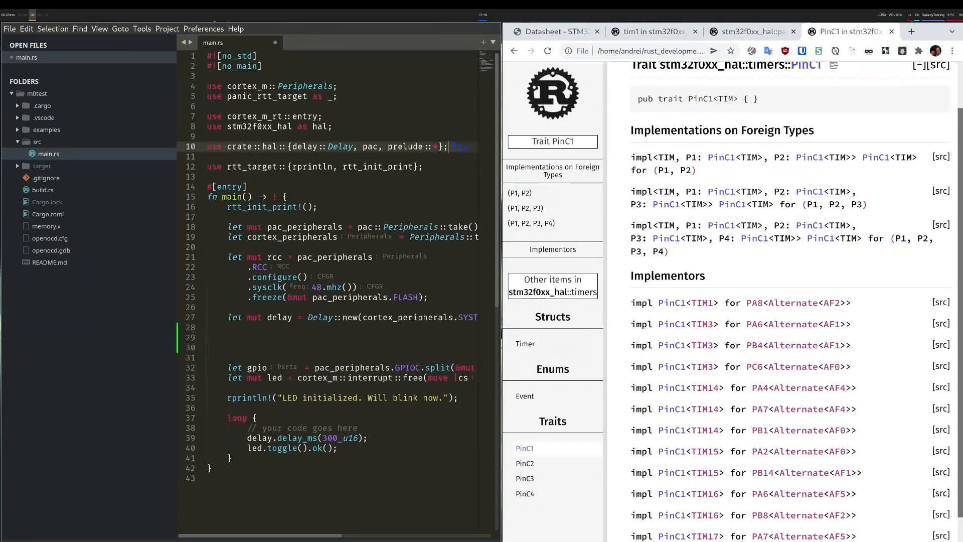
Add pwm to the hal import and start a let p = tim1() line
{"action": "type", "text": ", pwm"}
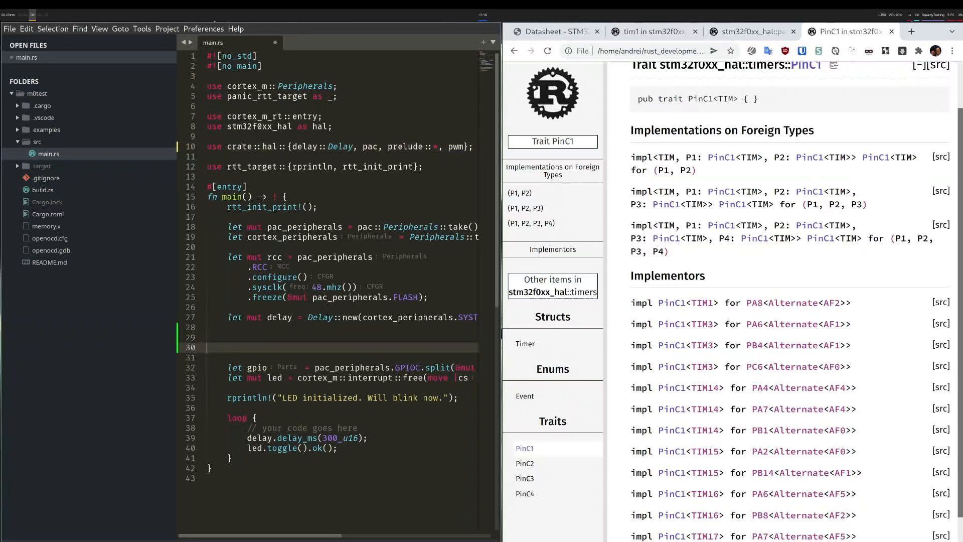
{"action": "type", "text": "let p = tim1("}
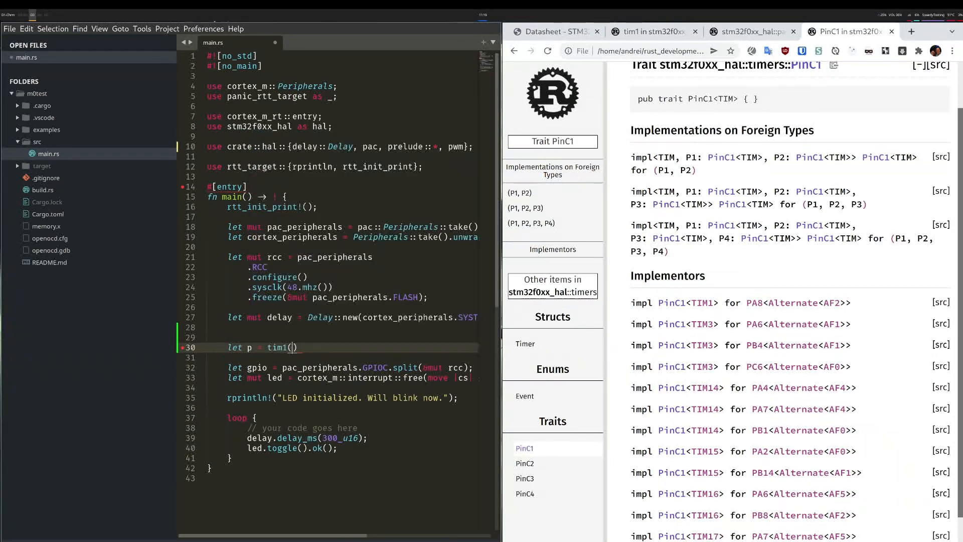
{"action": "left_click", "coordinate": [648, 31]}
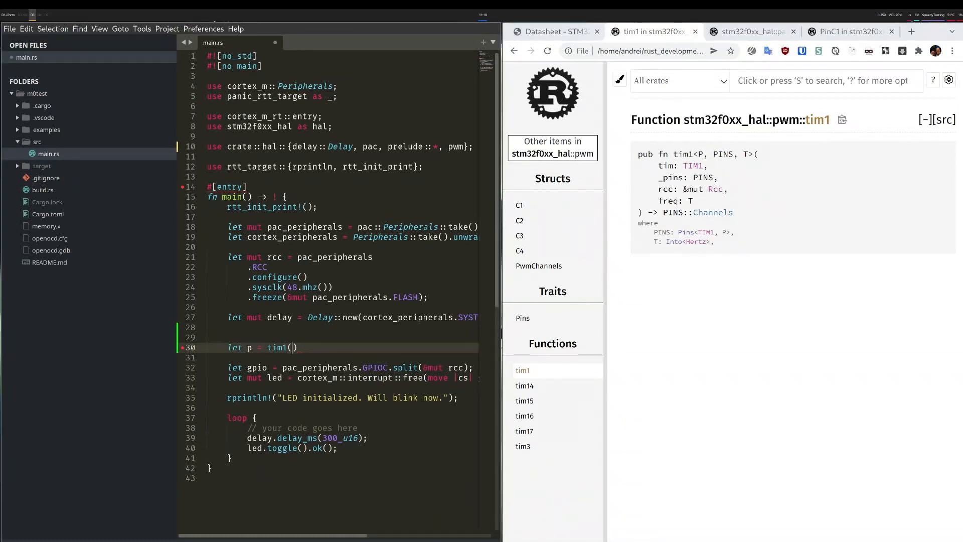
Pass pac_peripherals.TIM1, pa8 and &mut rcc as tim1's first arguments
{"action": "type", "text": "pac_peripherals.TIM1"}
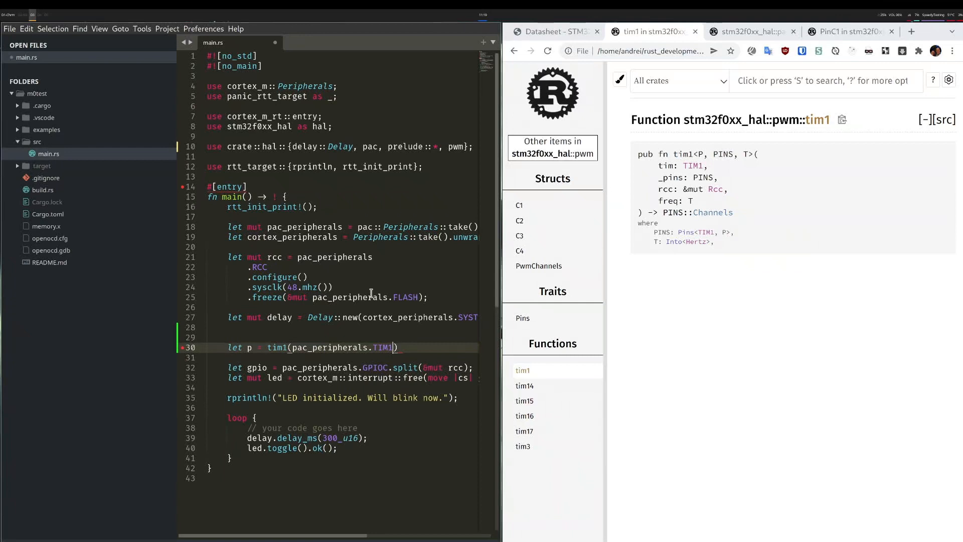
{"action": "type", "text": ","}
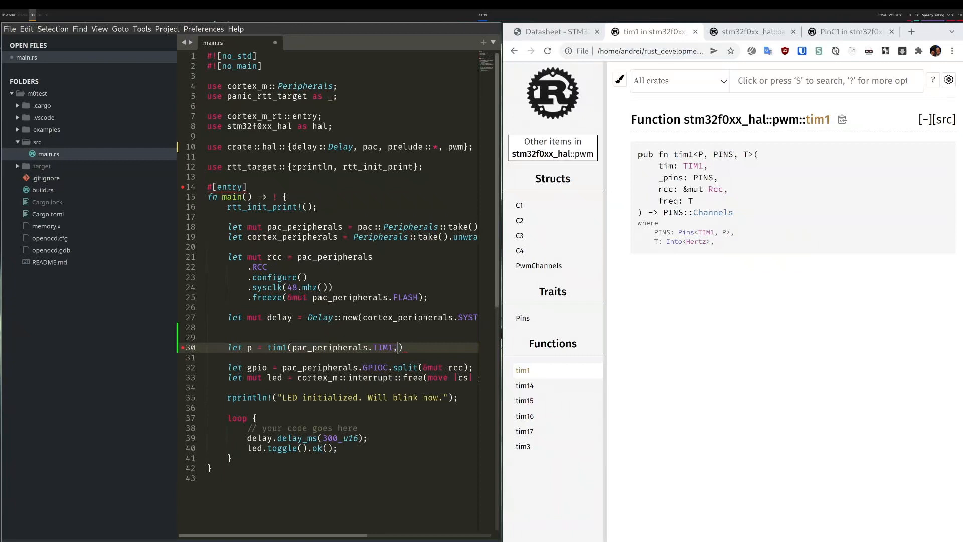
{"action": "type", "text": "pa8,"}
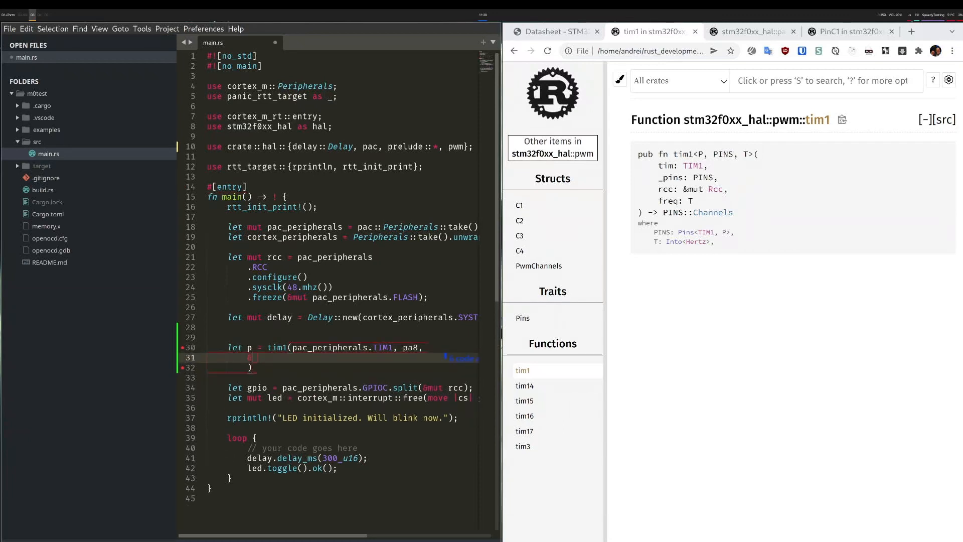
{"action": "type", "text": "&mut rcc,"}
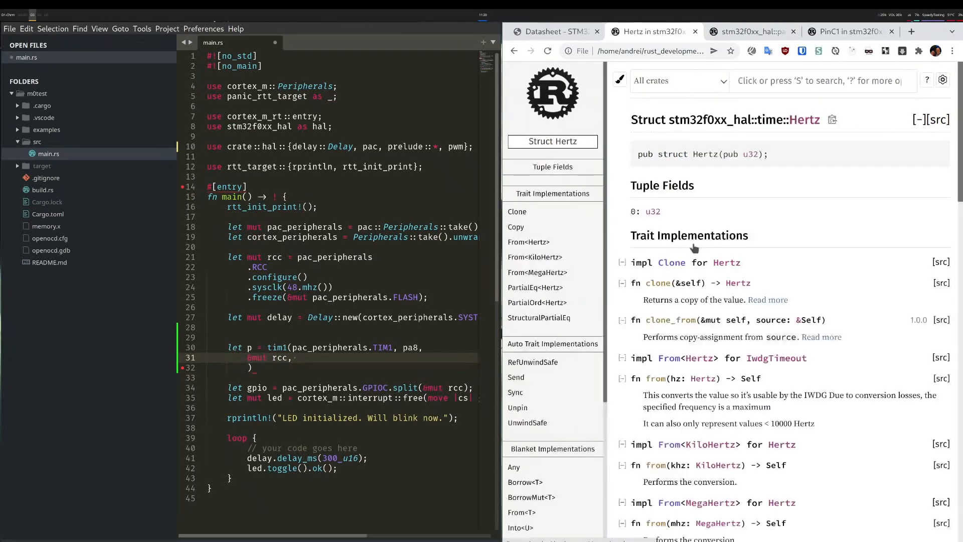
{"action": "mouse_move", "coordinate": [728, 156]}
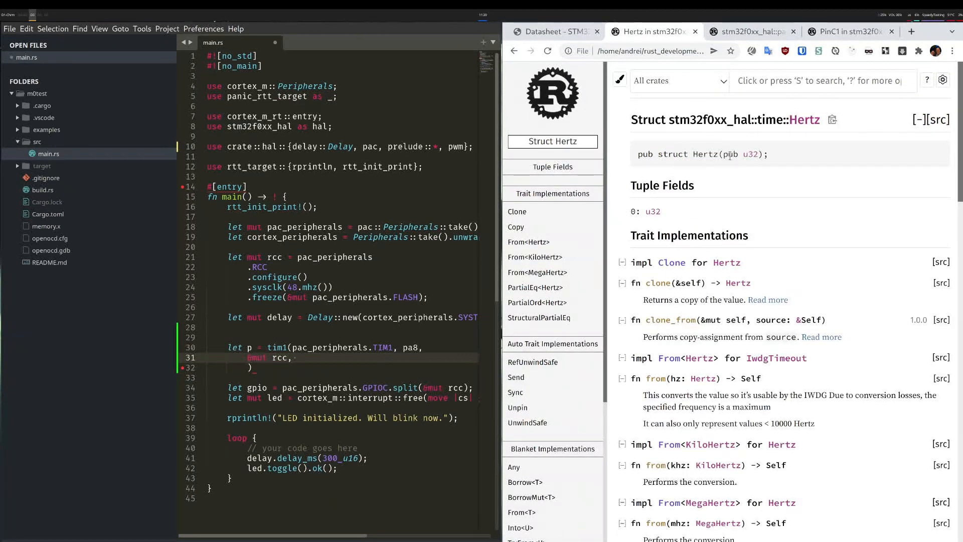
{"action": "mouse_move", "coordinate": [679, 207]}
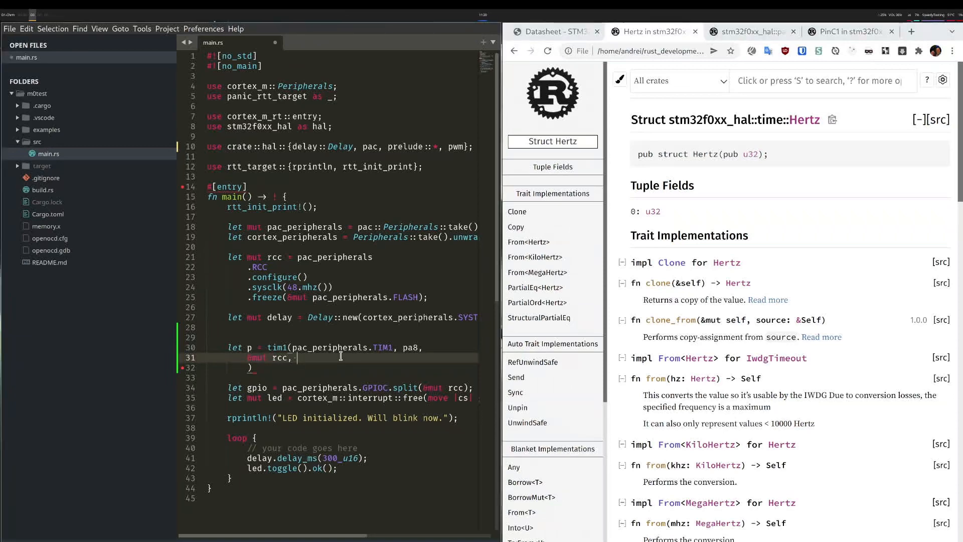
End the tim1 call with Hertz(50) as the frequency argument via autocomplete
{"action": "type", "text": "Her"}
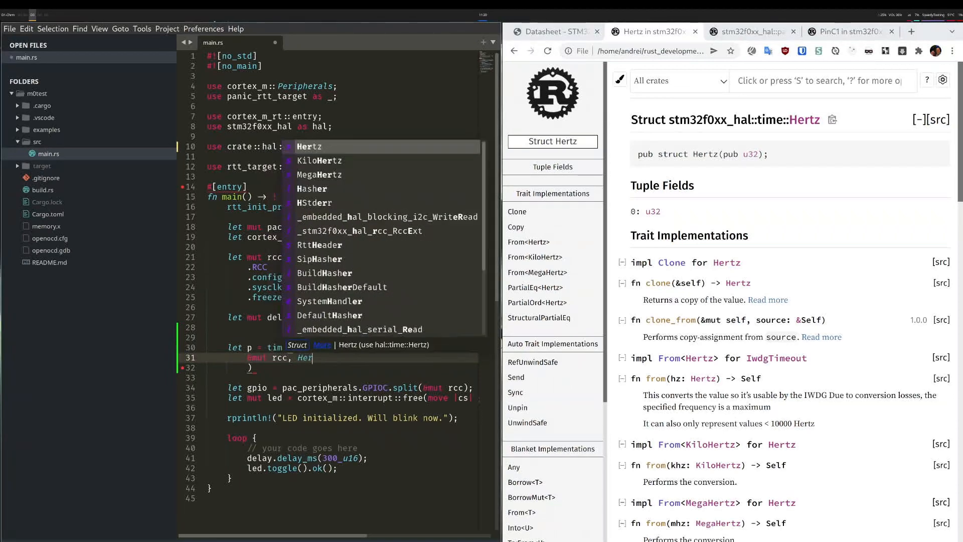
{"action": "left_click", "coordinate": [309, 146]}
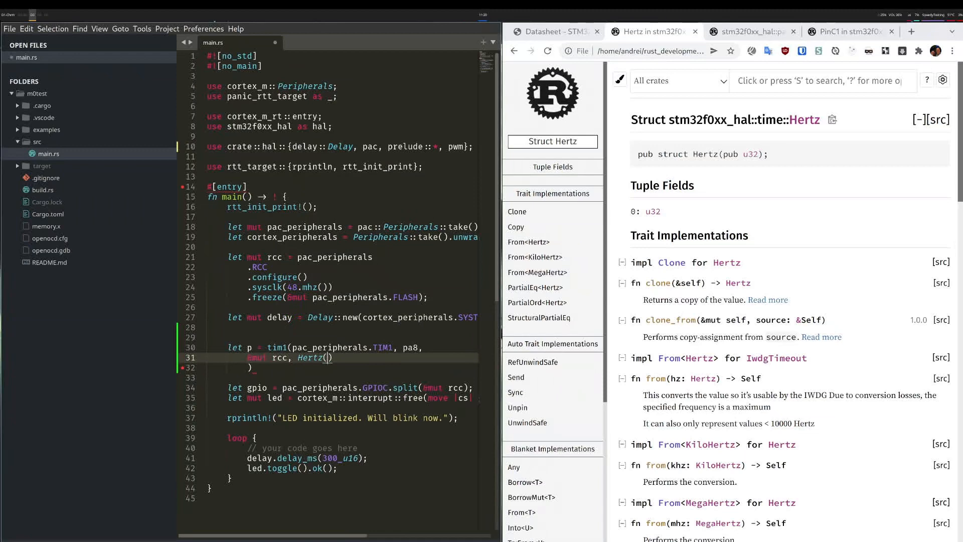
{"action": "type", "text": "50)"}
{"action": "left_click", "coordinate": [823, 81]}
{"action": "type", "text": "H"}
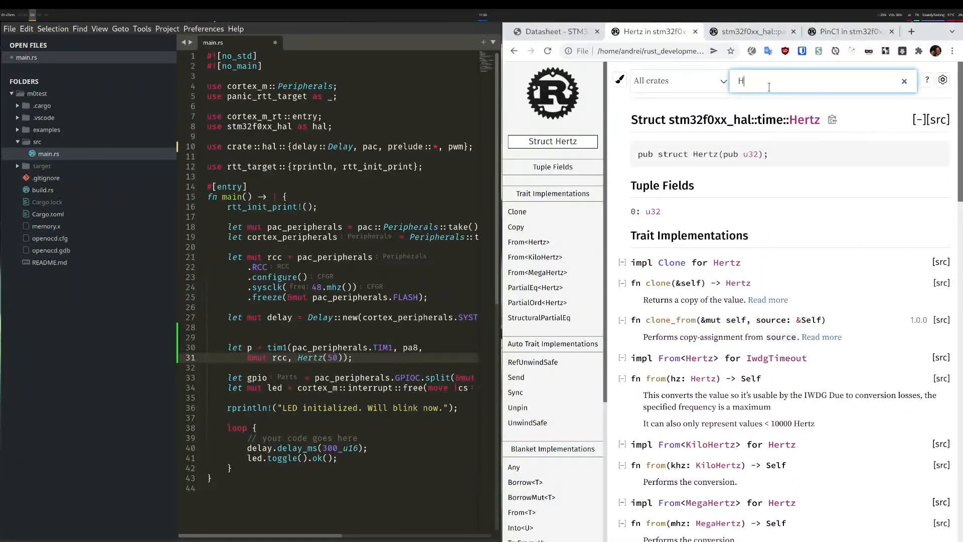
Search rustdoc for Hertz, view In Return Types, and reach the U32Ext hz method page
{"action": "type", "text": "ertz"}
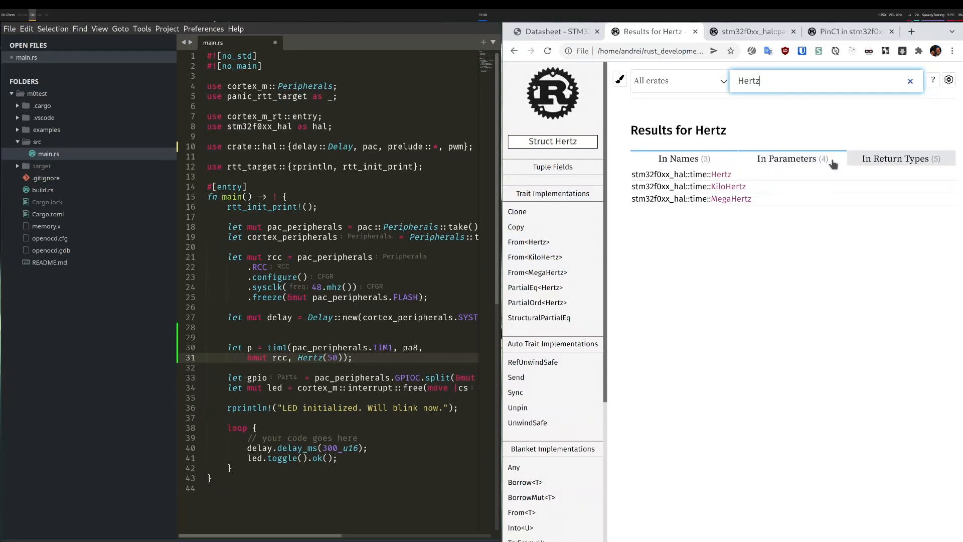
{"action": "left_click", "coordinate": [895, 158]}
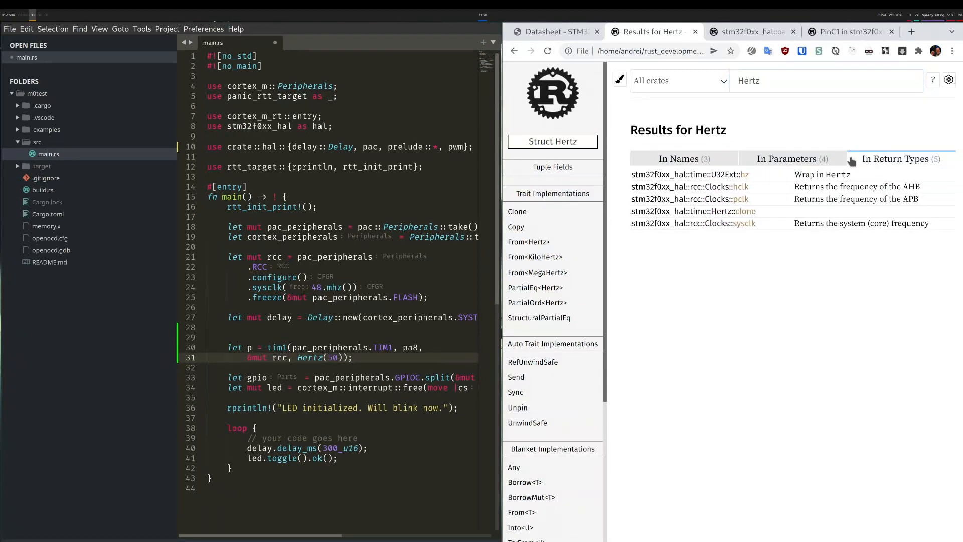
{"action": "left_click", "coordinate": [792, 158]}
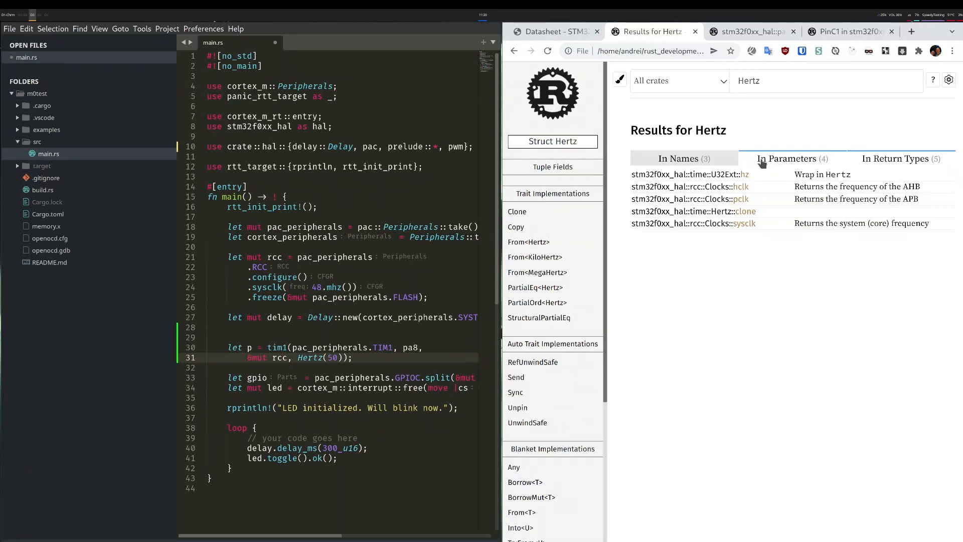
{"action": "left_click", "coordinate": [901, 158]}
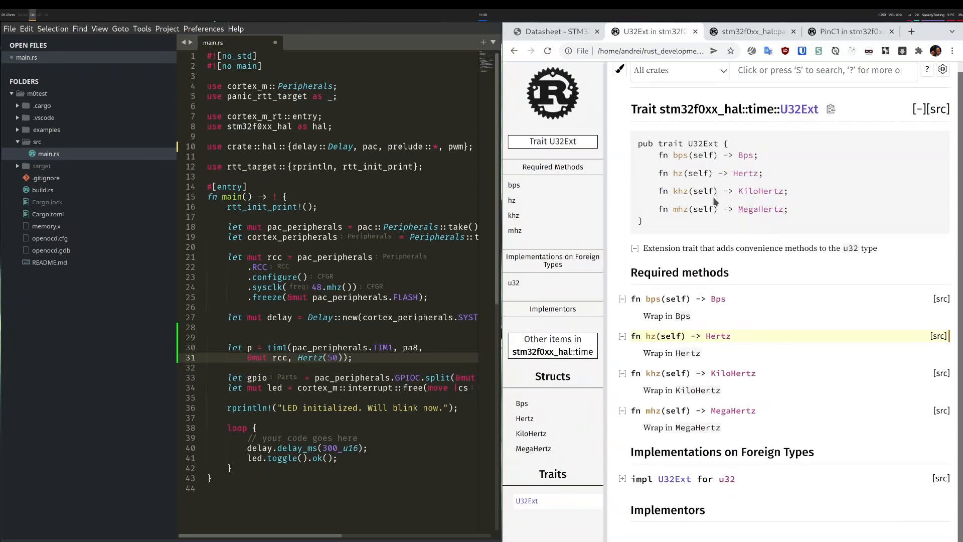
{"action": "double_click", "coordinate": [701, 144]}
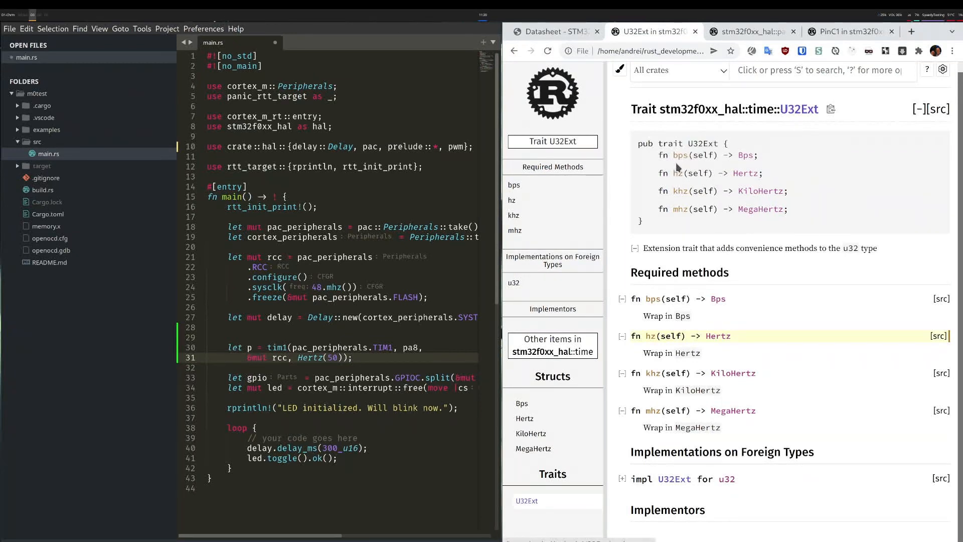
{"action": "mouse_move", "coordinate": [675, 195]}
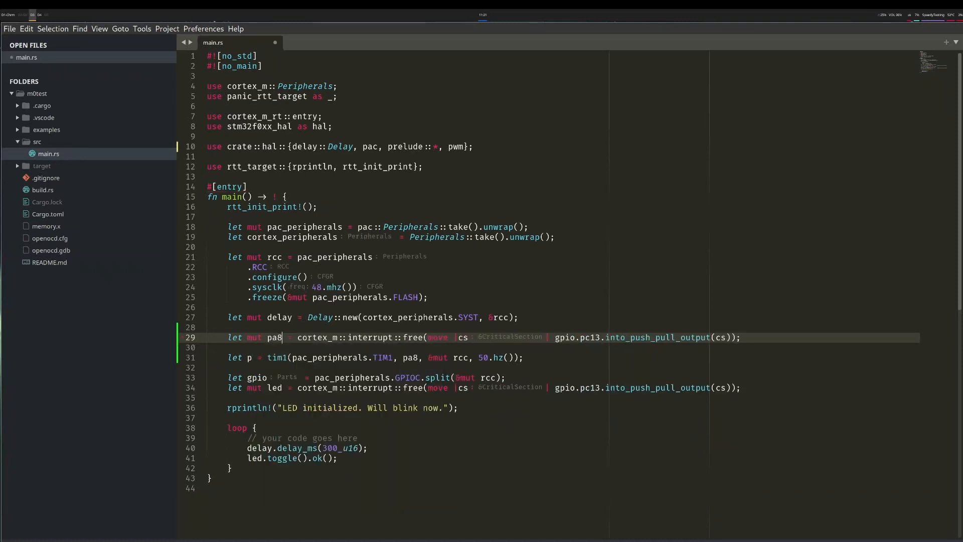
Begin the pa8 pin line with gpio.pa8.into_al toward its alternate function
{"action": "left_click", "coordinate": [403, 337]}
{"action": "type", "text": "gpio.pa8."}
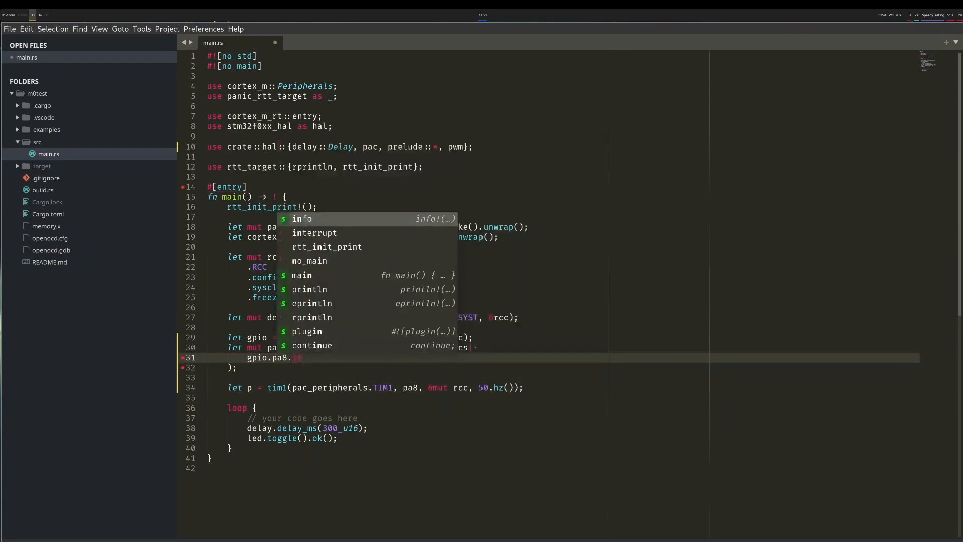
{"action": "type", "text": "into_alternate_af2(cs));"}
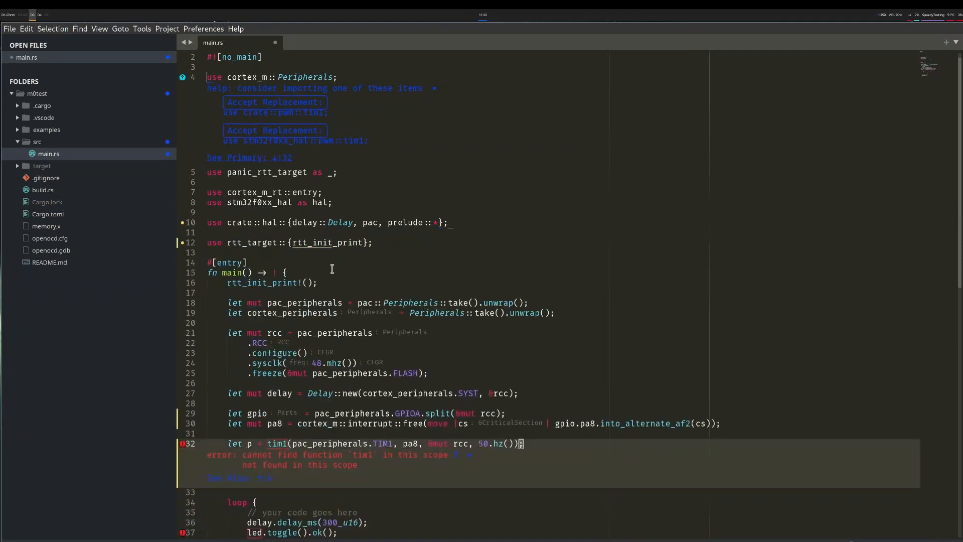
Below the timer setup, start a p.set_du call on the PWM channel
{"action": "scroll", "scroll_direction": "down", "scroll_amount": 3}
{"action": "type", "text": ", pwm"}
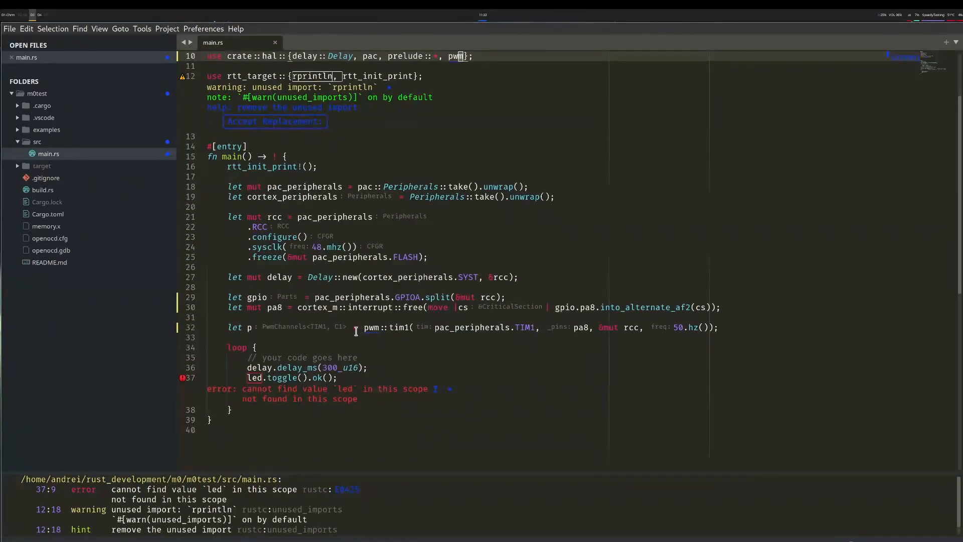
{"action": "left_click", "coordinate": [250, 326]}
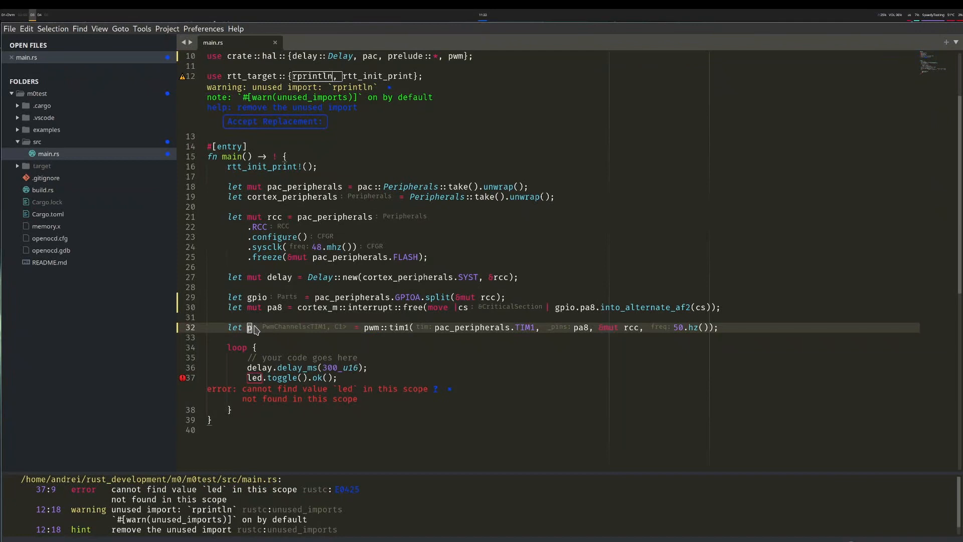
{"action": "mouse_move", "coordinate": [249, 327]}
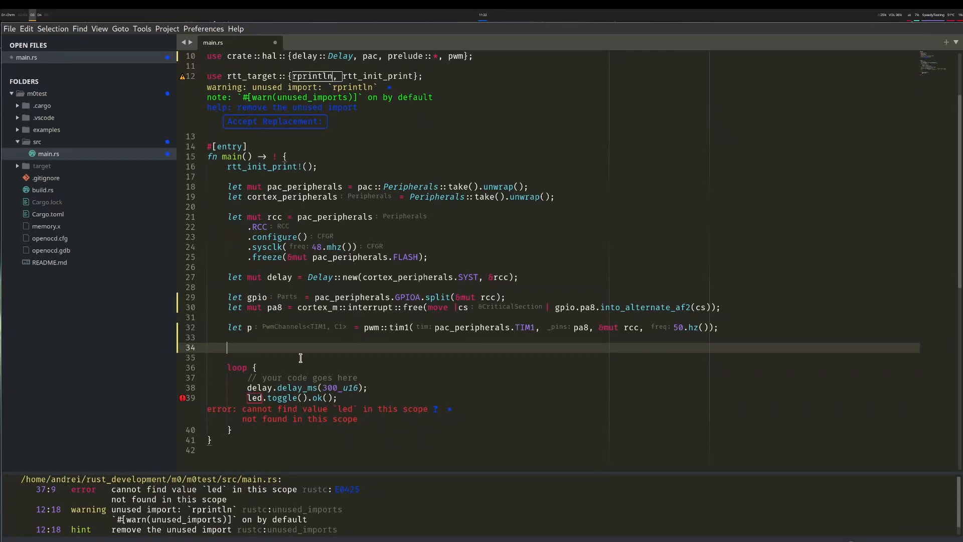
{"action": "type", "text": "p.s"}
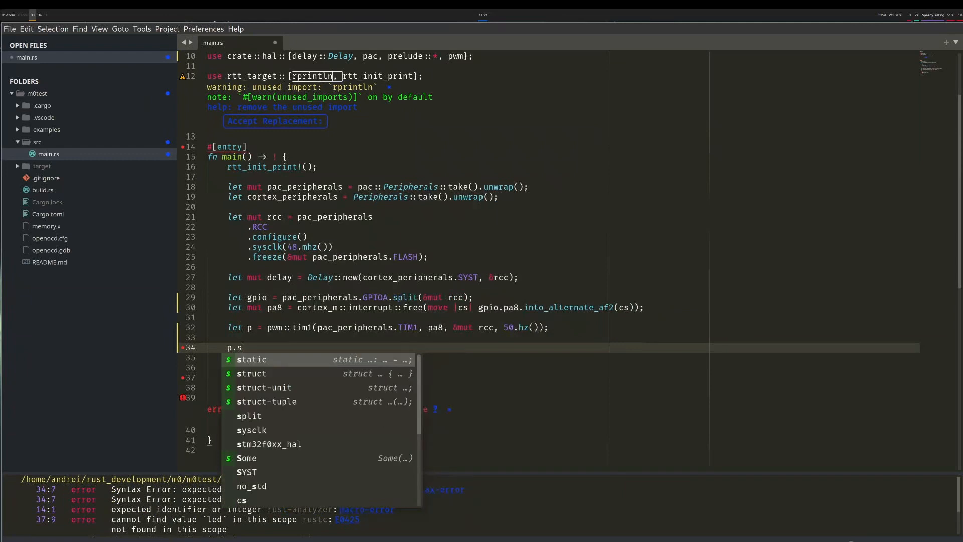
{"action": "type", "text": "et_du"}
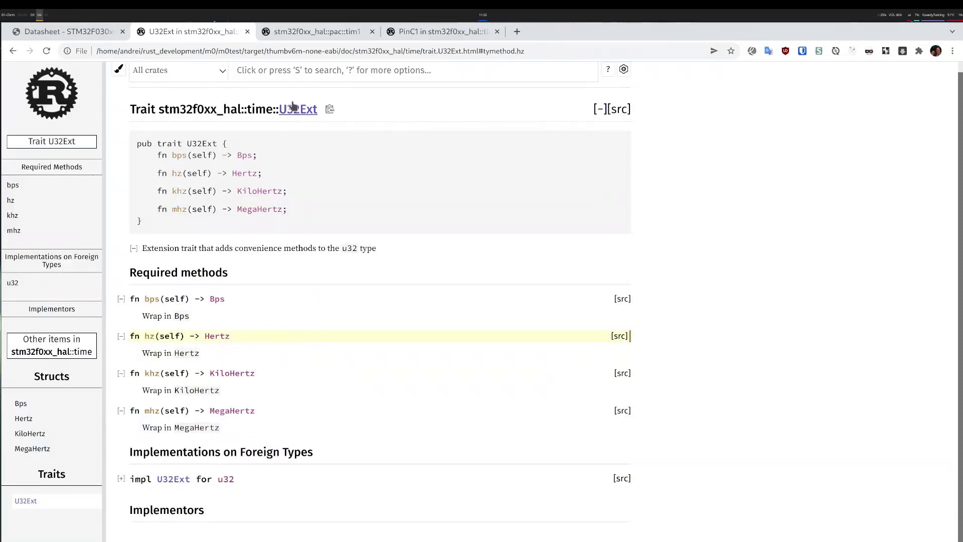
Browse the PinC1 and Pins trait documentation pages
{"action": "left_click", "coordinate": [313, 31]}
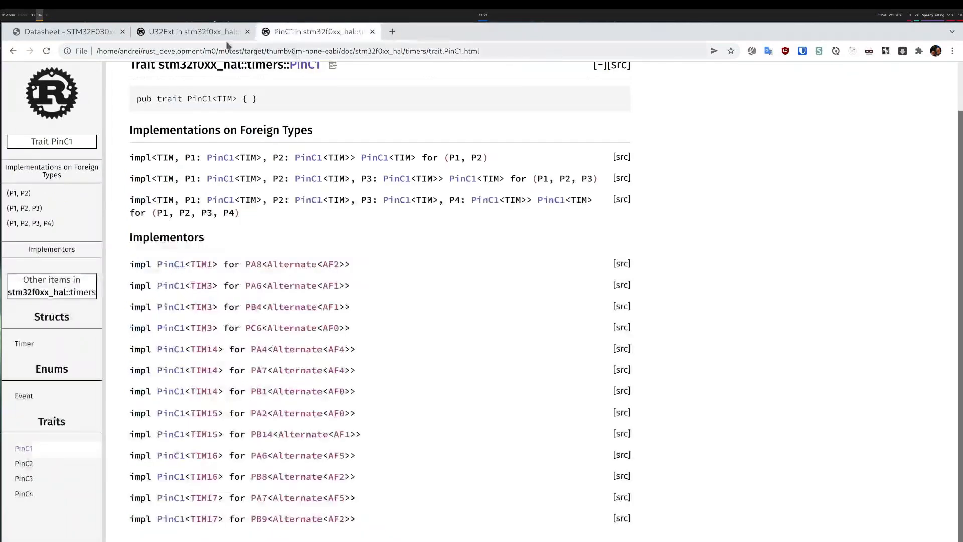
{"action": "left_click", "coordinate": [191, 31]}
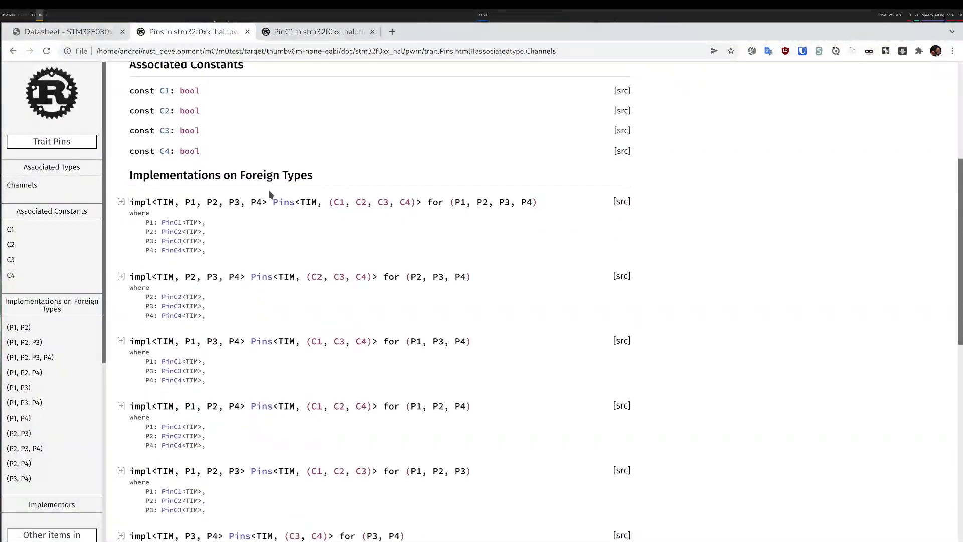
{"action": "scroll", "scroll_direction": "up", "scroll_amount": 3}
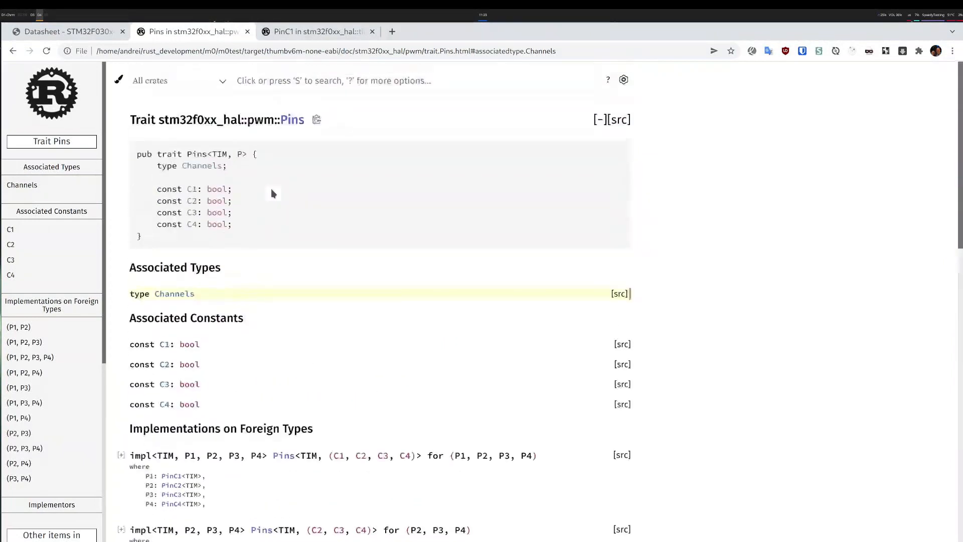
{"action": "scroll", "scroll_direction": "down", "scroll_amount": 3}
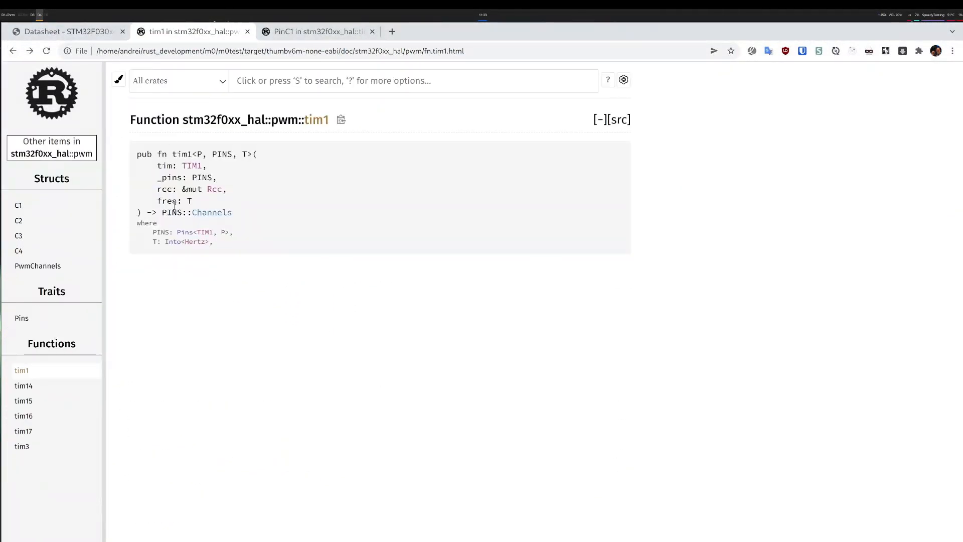
Search the docs for set_ and pick the PwmChannels::set_duty result
{"action": "left_click", "coordinate": [411, 80]}
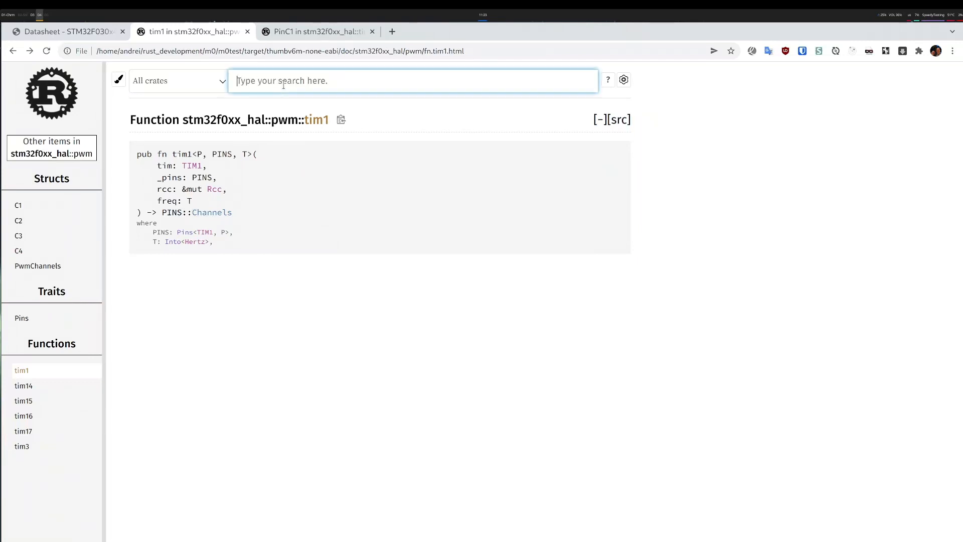
{"action": "type", "text": "set_duty"}
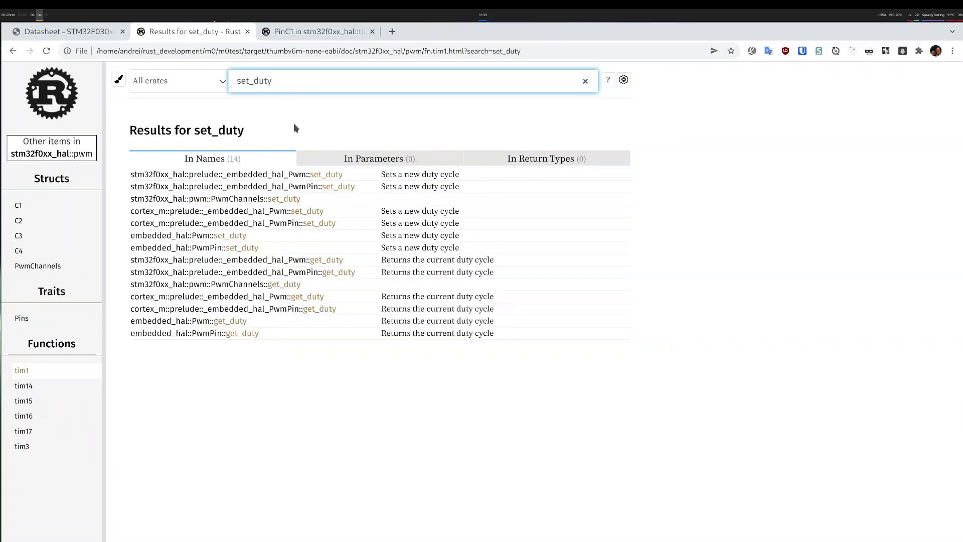
{"action": "mouse_move", "coordinate": [280, 198]}
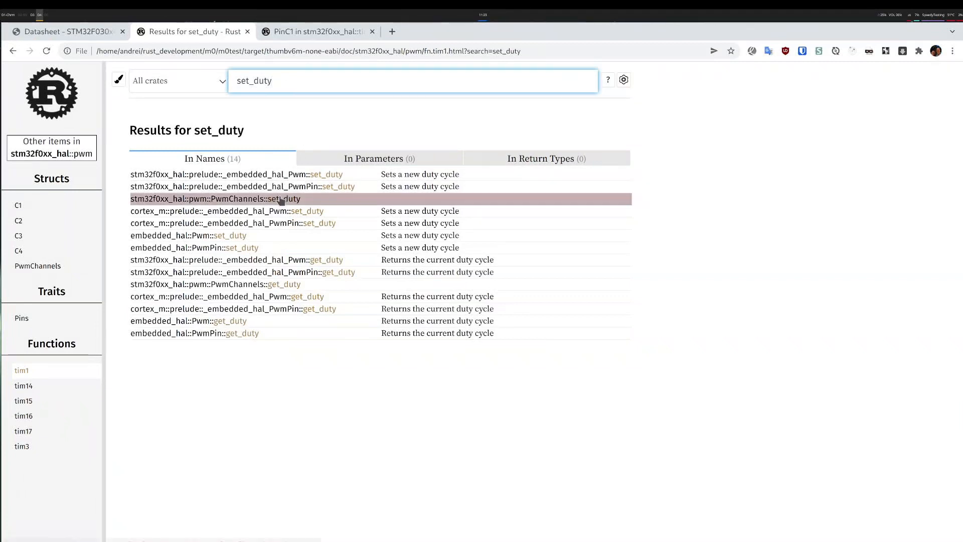
{"action": "left_click", "coordinate": [214, 198]}
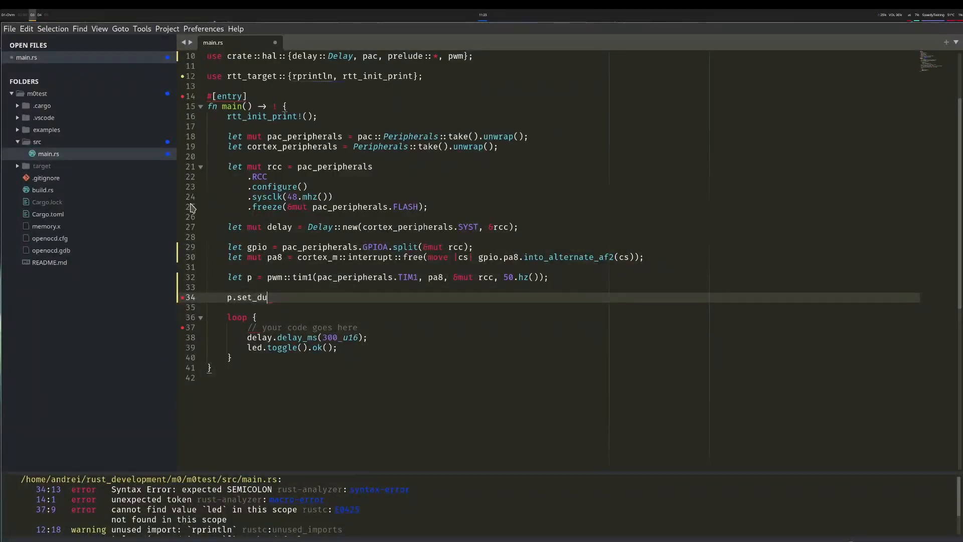
Write p.set_duty(p.get_max_duty() / 4); followed by p.enable();
{"action": "type", "text": "ty()"}
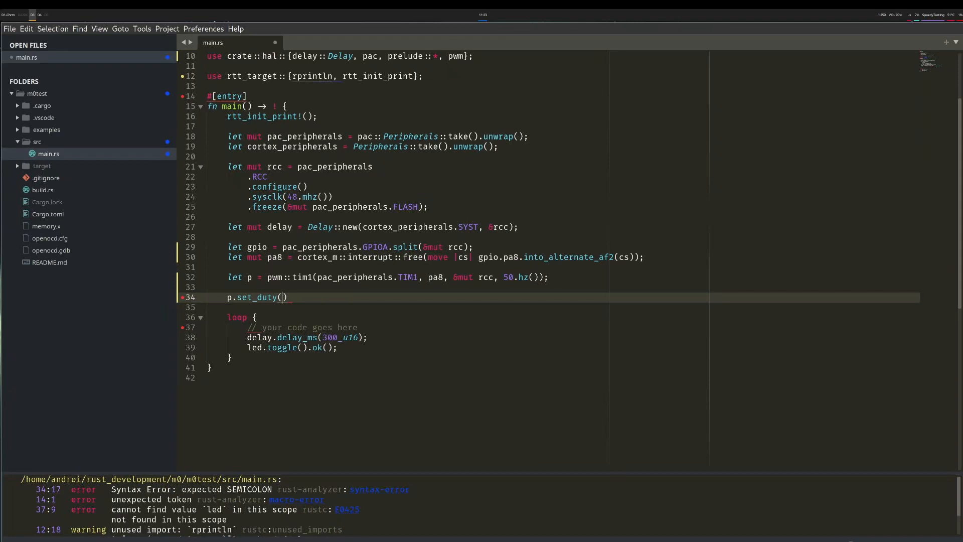
{"action": "type", "text": "p.get_max_duty"}
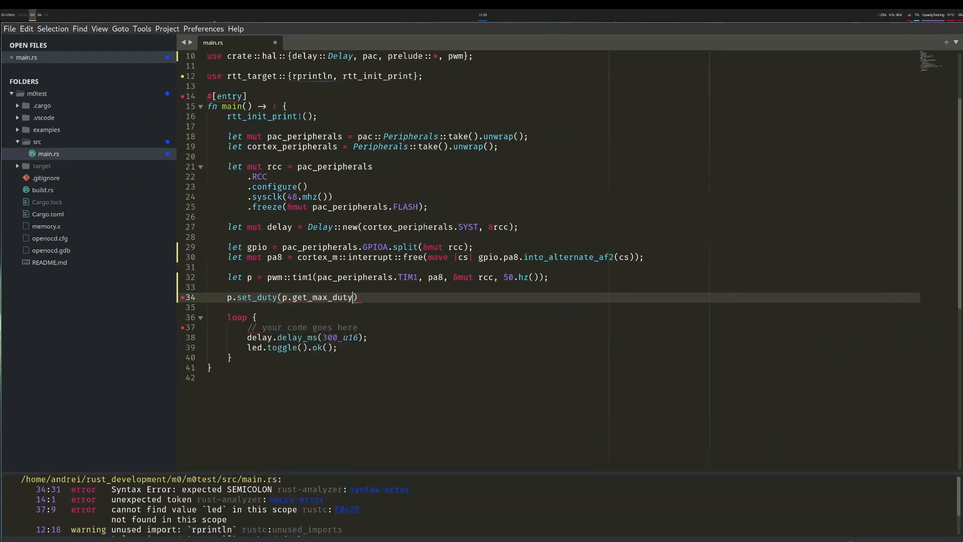
{"action": "type", "text": "()"}
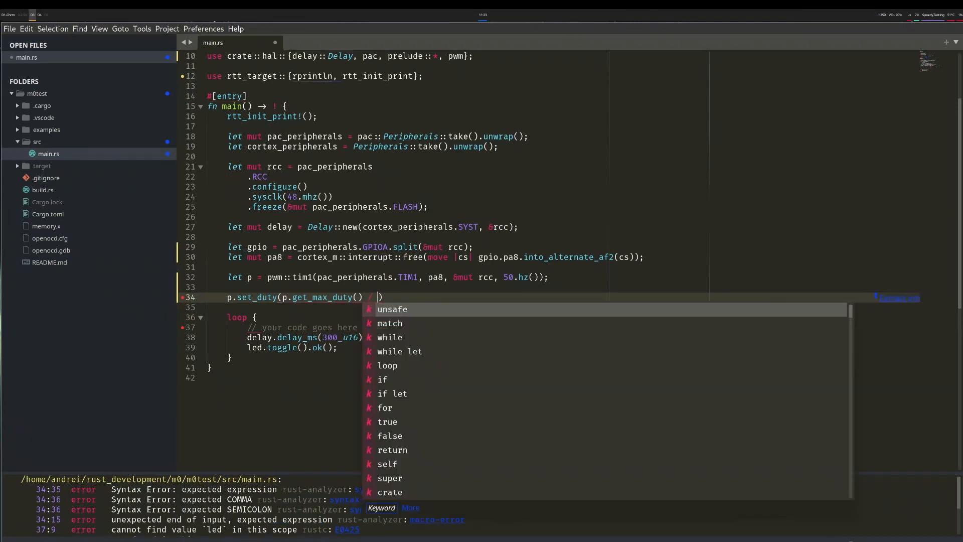
{"action": "type", "text": "/ 4"}
{"action": "left_click", "coordinate": [563, 306]}
{"action": "type", "text": "p."}
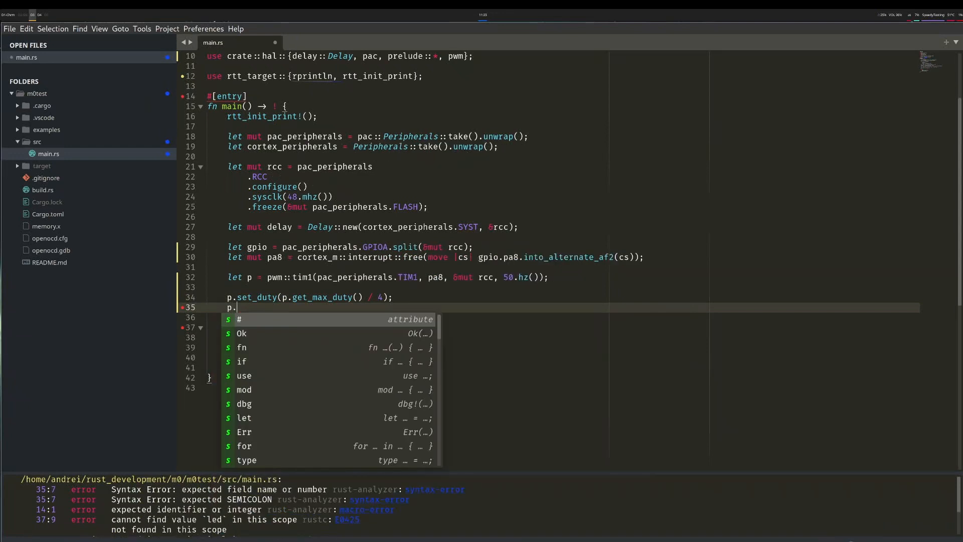
{"action": "type", "text": "enable();"}
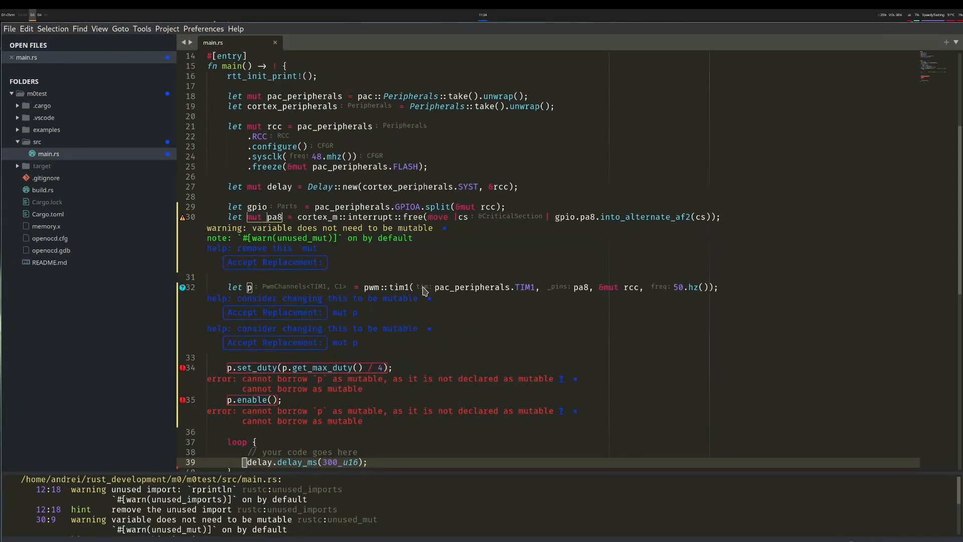
{"action": "mouse_move", "coordinate": [312, 309]}
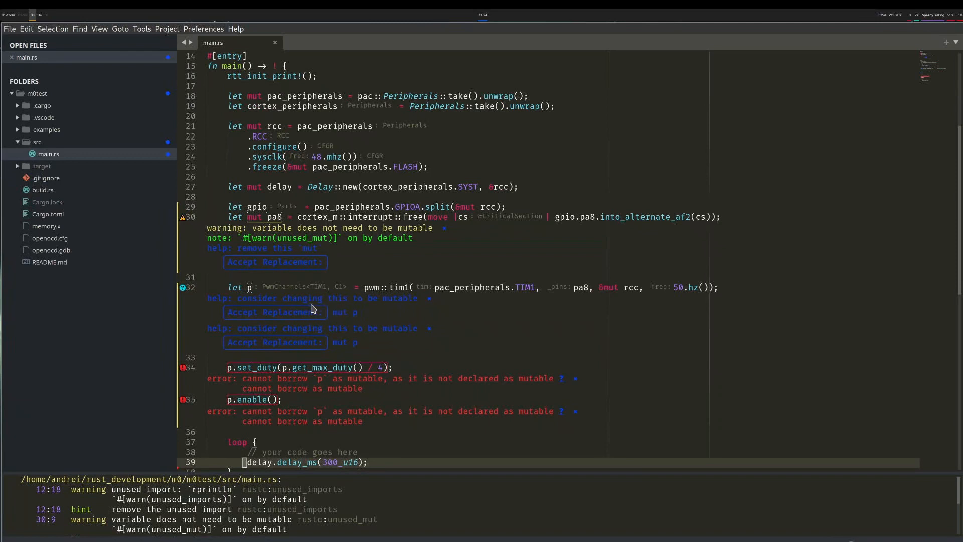
Log rprintln!("PWM initialized"); after the setup
{"action": "scroll", "scroll_direction": "down", "scroll_amount": 3}
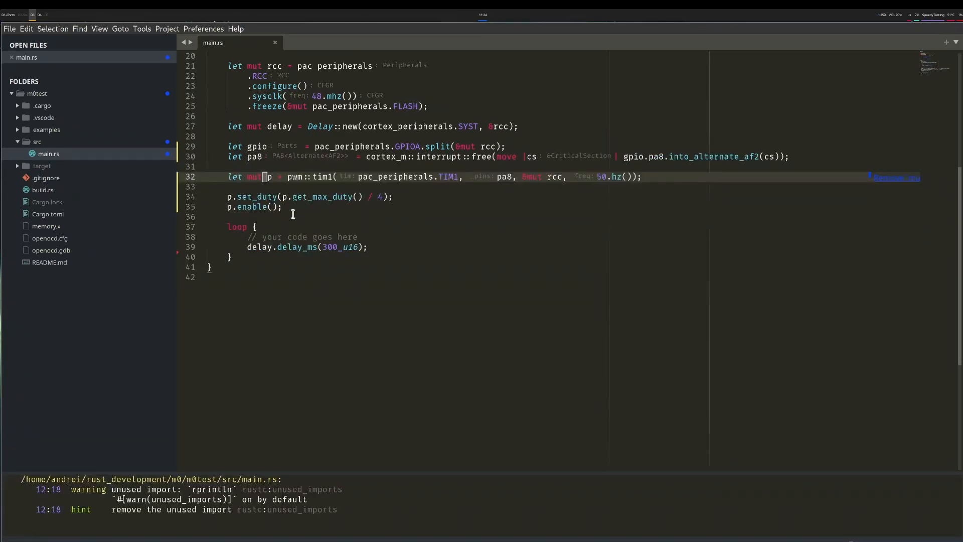
{"action": "mouse_move", "coordinate": [298, 220]}
{"action": "type", "text": "rprintln!(\""}
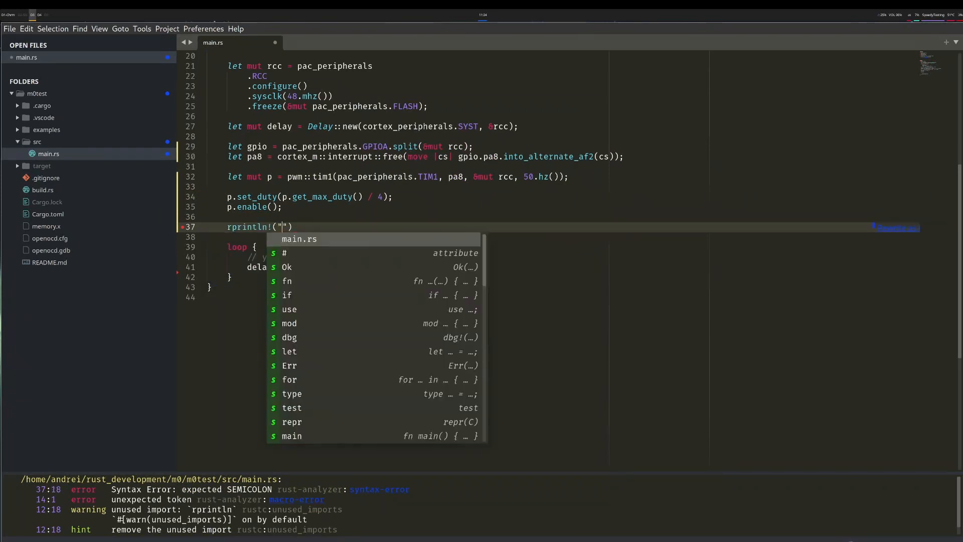
{"action": "type", "text": "PWM initia"}
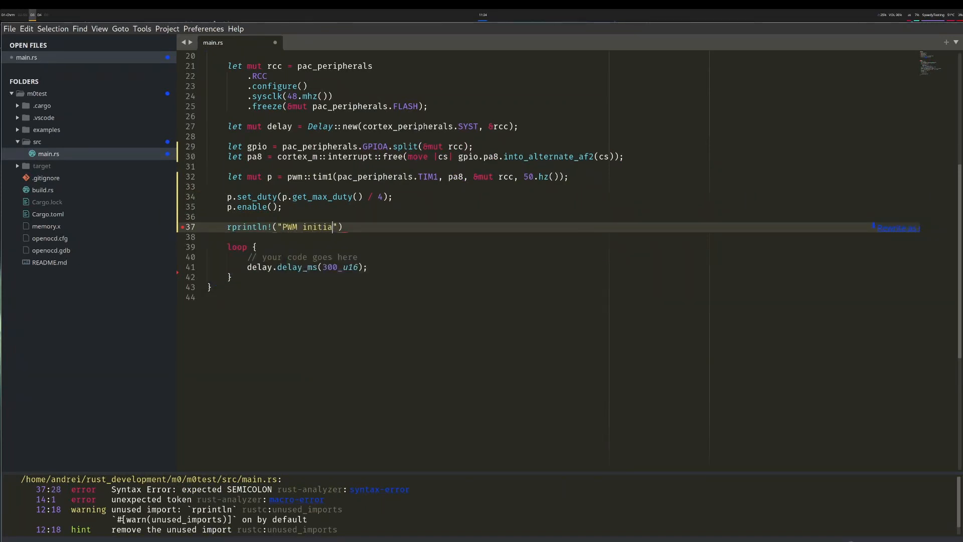
{"action": "type", "text": "lized\");"}
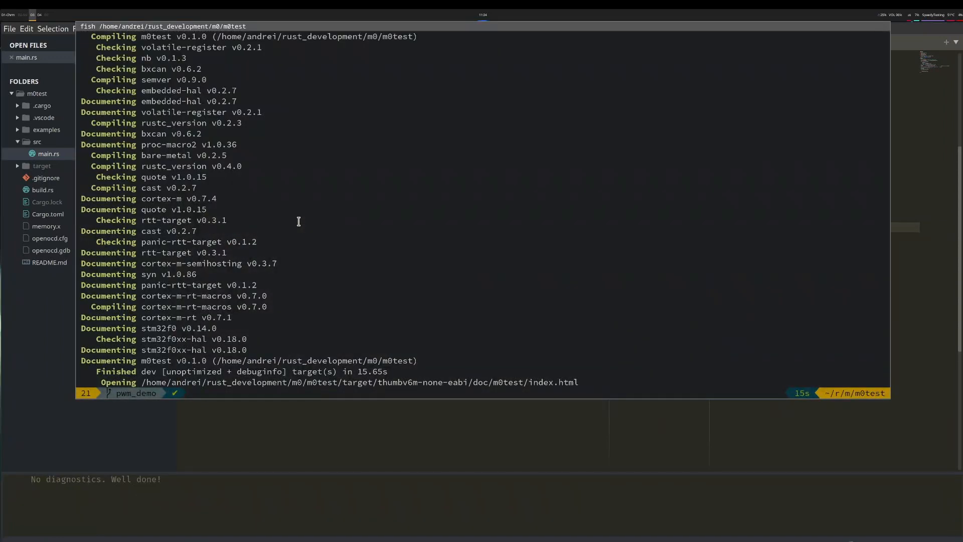
Run cargo run to flash the board, see PWM initialized, then stop with Ctrl+C
{"action": "type", "text": "cargo run"}
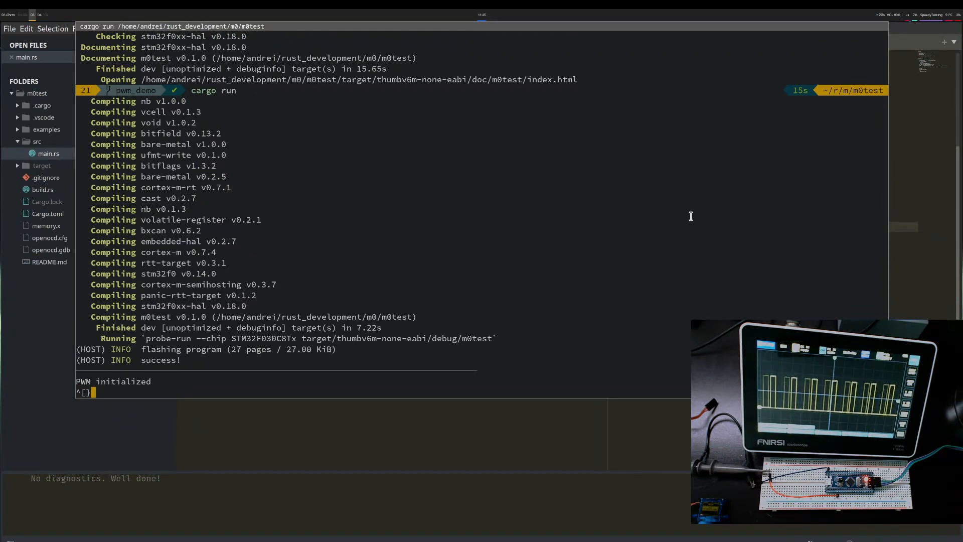
{"action": "key", "text": "ctrl+c"}
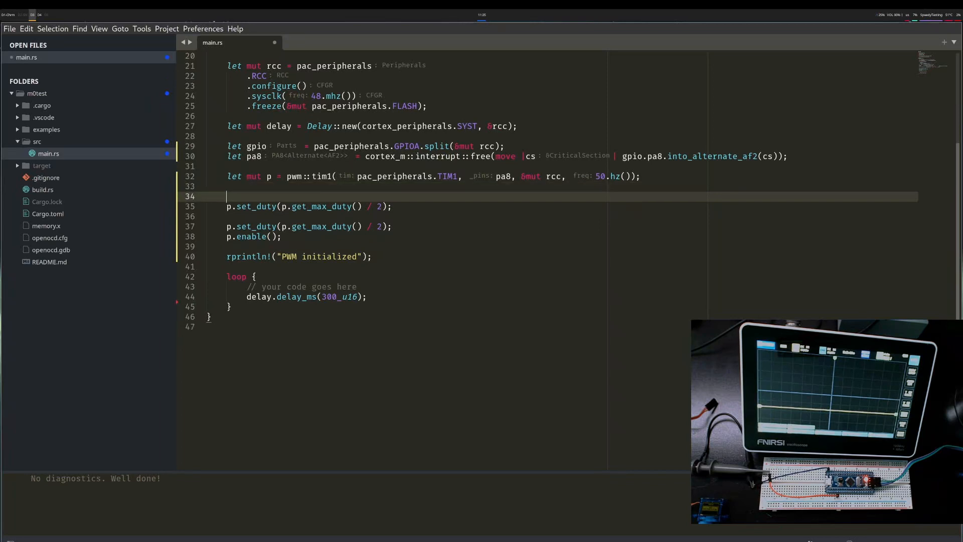
Define duty as get_max_duty() / 2, apply duty_a via set_duty, and lengthen the delay to 1000
{"action": "type", "text": "let duty_a = p.get"}
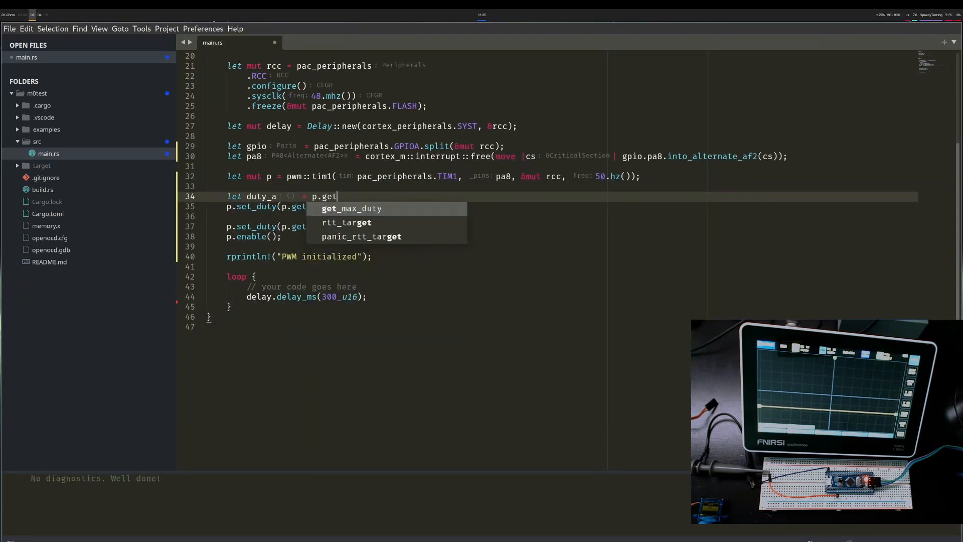
{"action": "type", "text": "_max_duty() / 2;"}
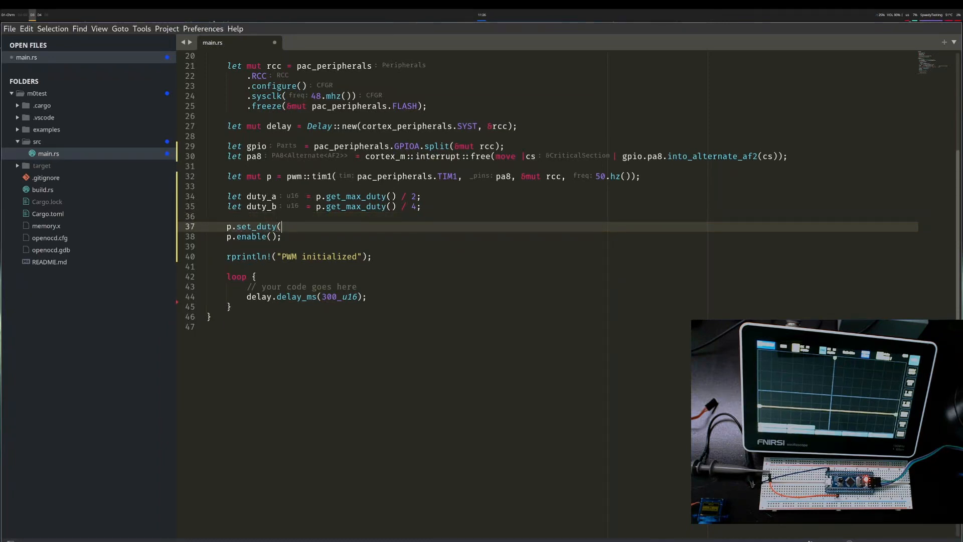
{"action": "type", "text": "duty_a);"}
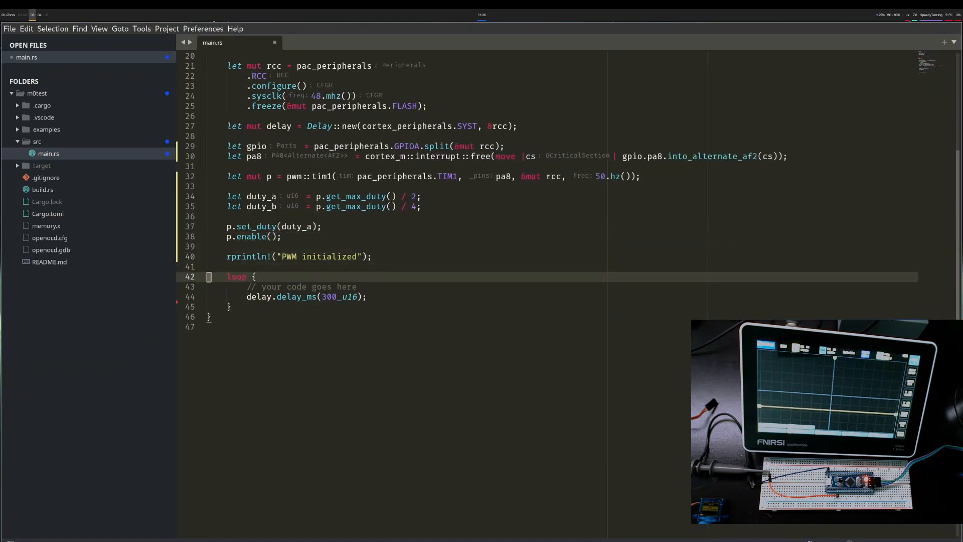
{"action": "type", "text": "p.set_duty(duty_a);"}
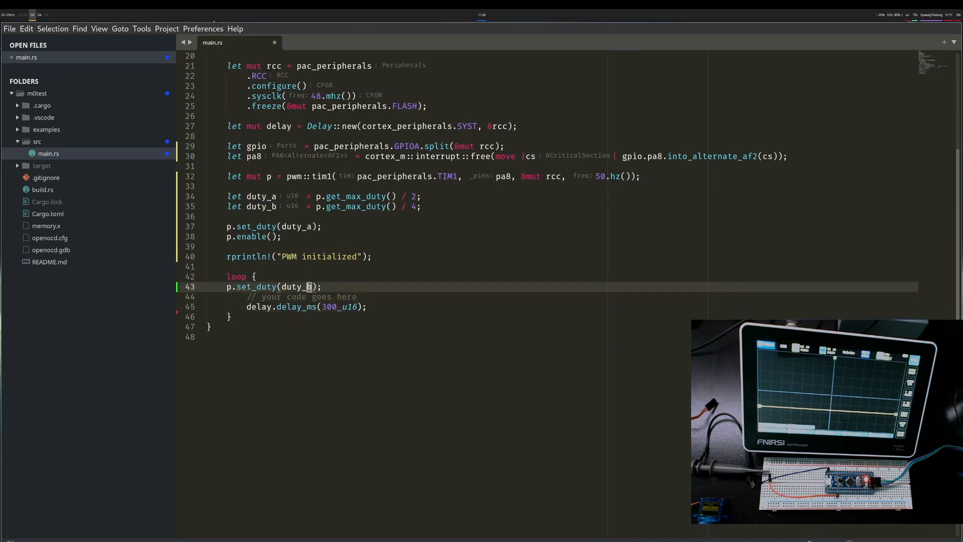
{"action": "type", "text": "1000"}
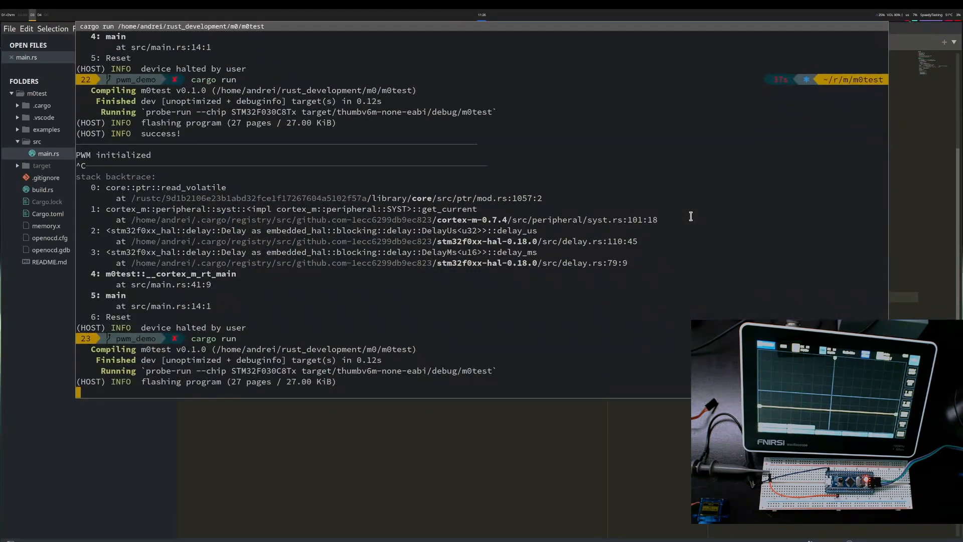
Scroll the terminal while the servo program rebuilds and flashes
{"action": "scroll", "scroll_direction": "down", "scroll_amount": 3}
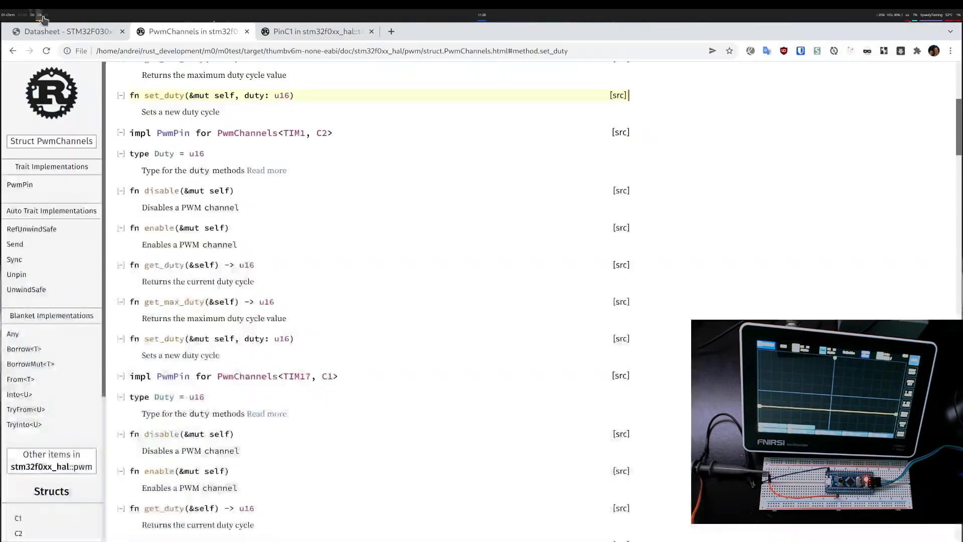
Switch Chrome to the SERVO MOTOR SG90 DATA SHEET tab
{"action": "left_click", "coordinate": [392, 31]}
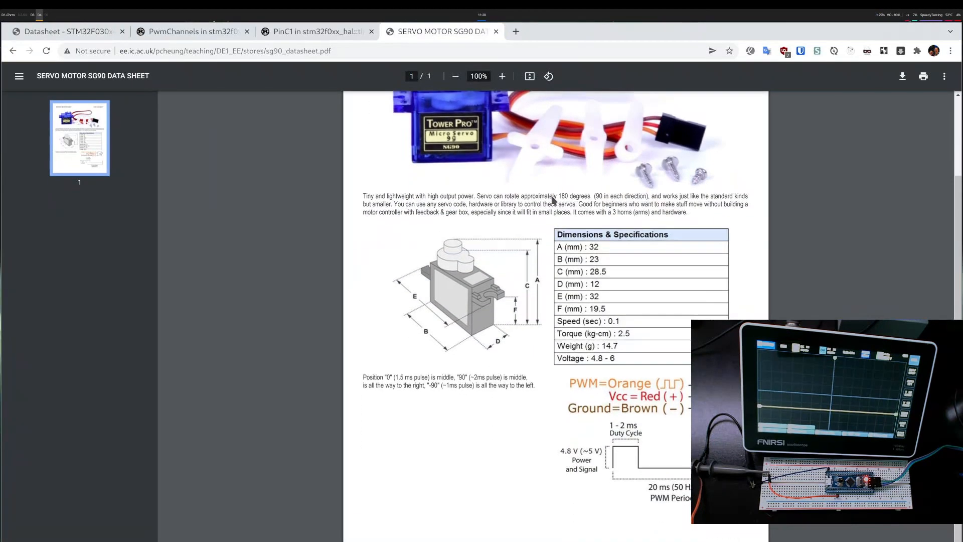
{"action": "mouse_move", "coordinate": [672, 402]}
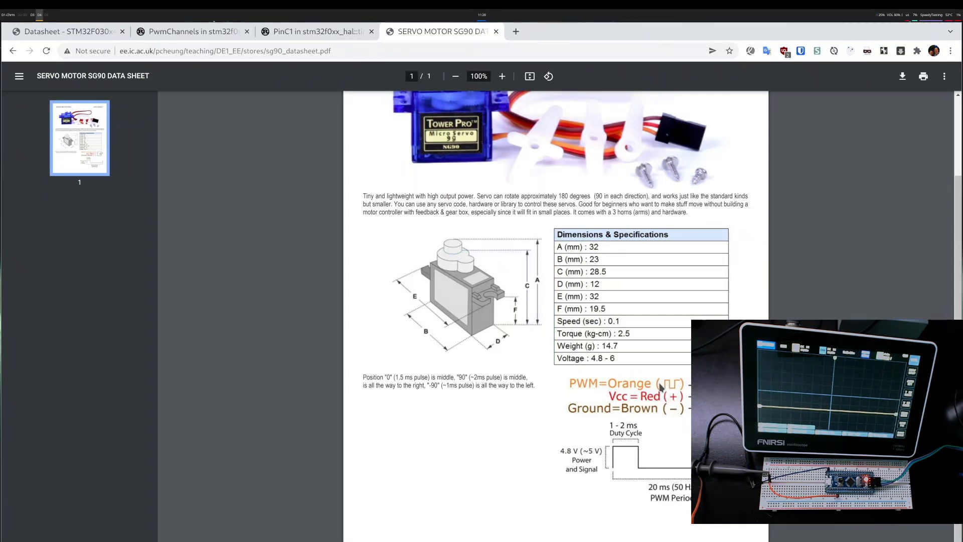
{"action": "mouse_move", "coordinate": [521, 378]}
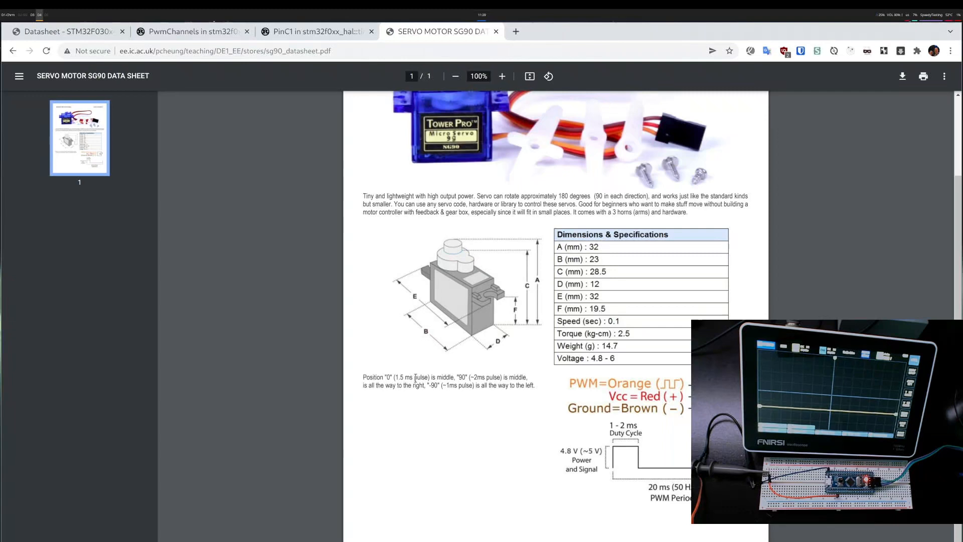
{"action": "double_click", "coordinate": [406, 377]}
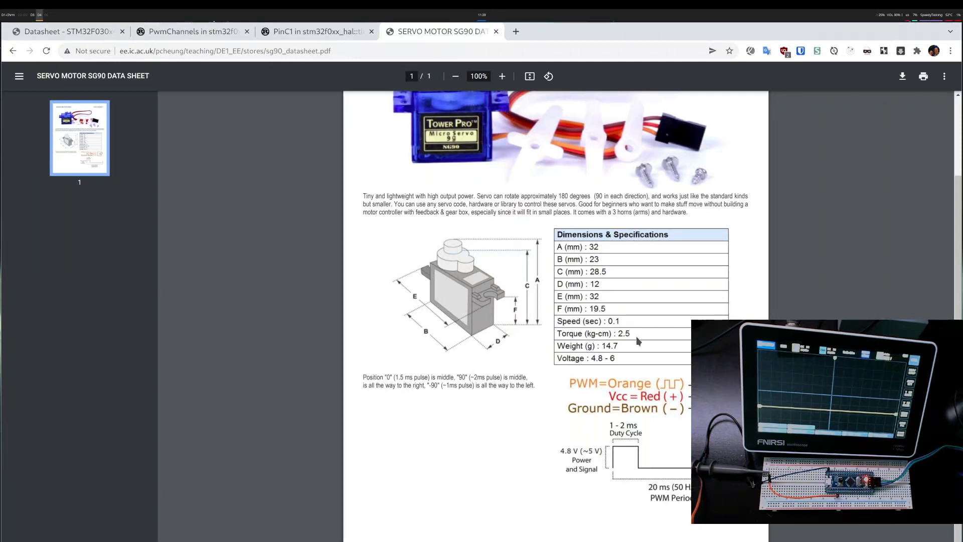
{"action": "mouse_move", "coordinate": [638, 350]}
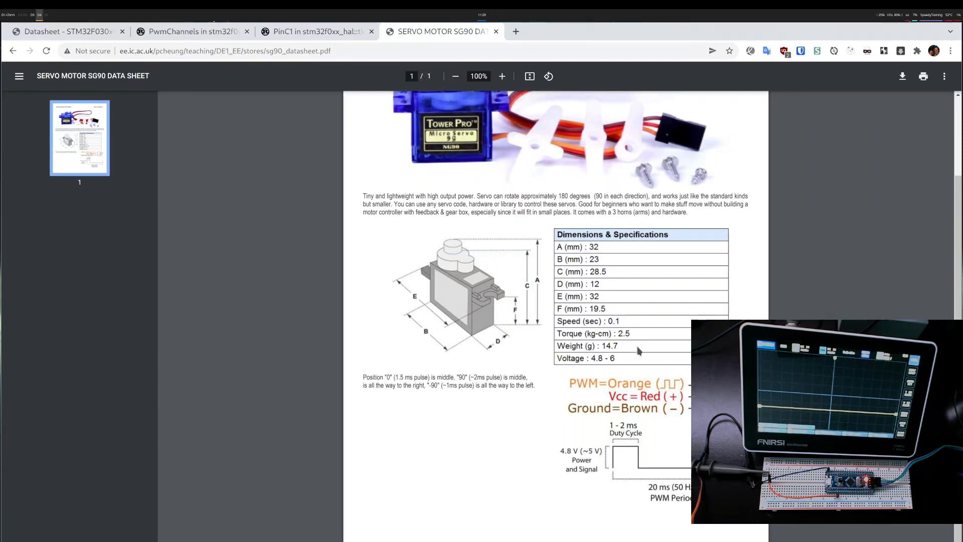
{"action": "mouse_move", "coordinate": [636, 473]}
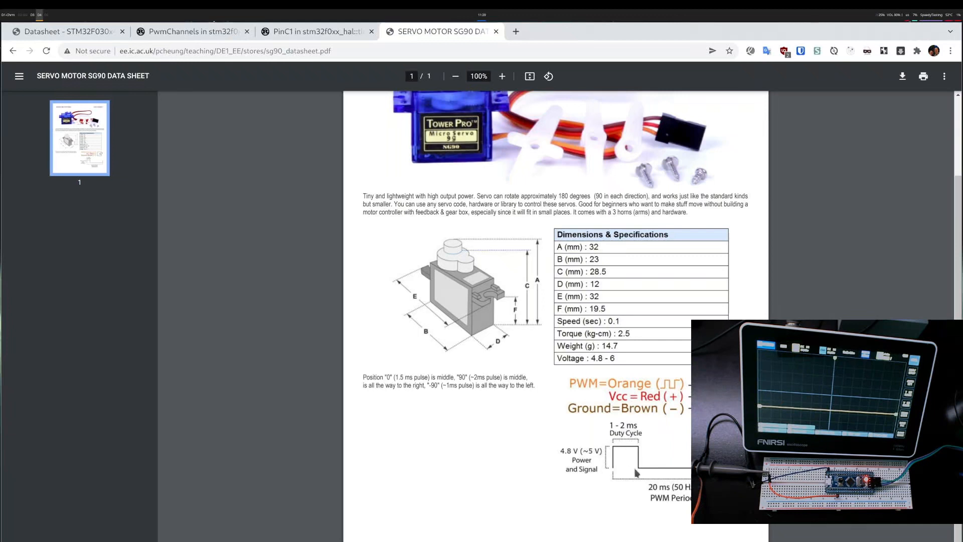
{"action": "mouse_move", "coordinate": [616, 455]}
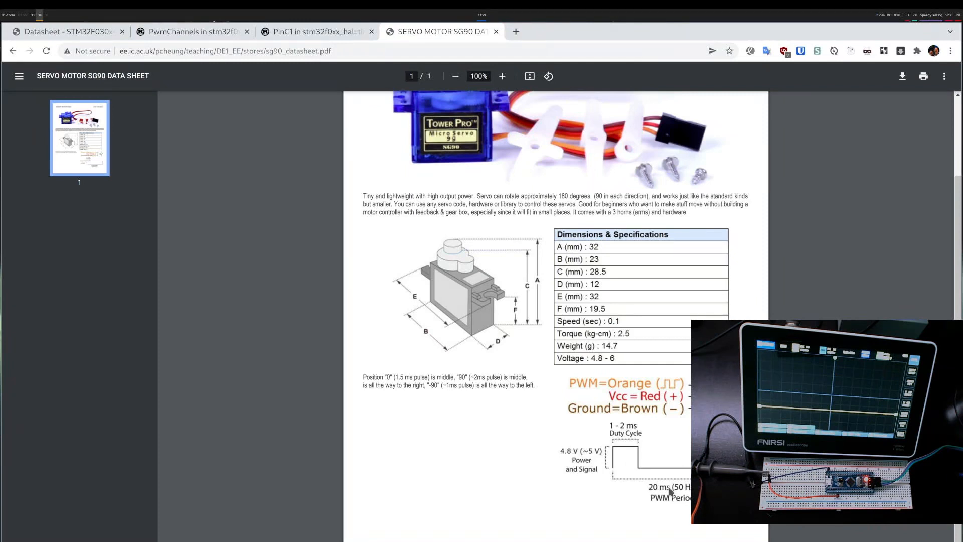
{"action": "mouse_move", "coordinate": [622, 432]}
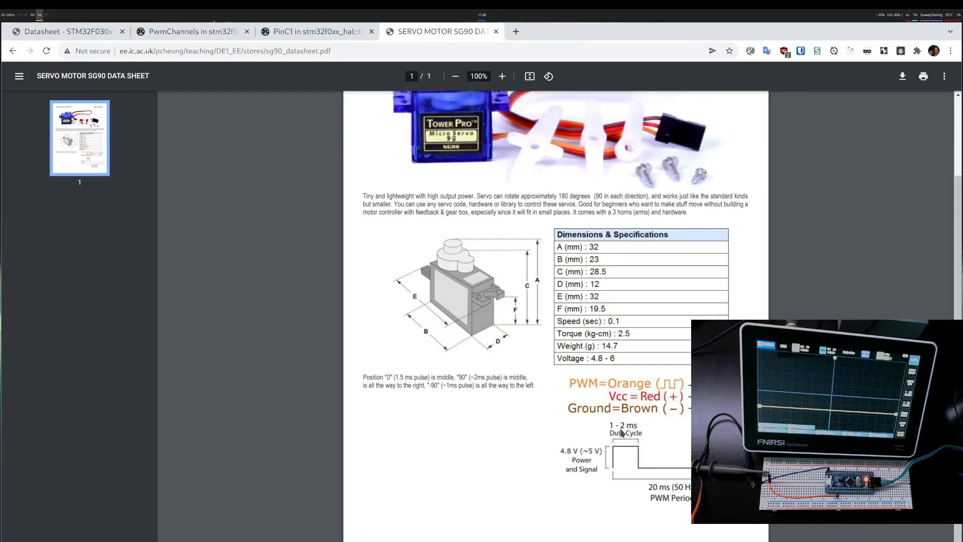
{"action": "mouse_move", "coordinate": [578, 453]}
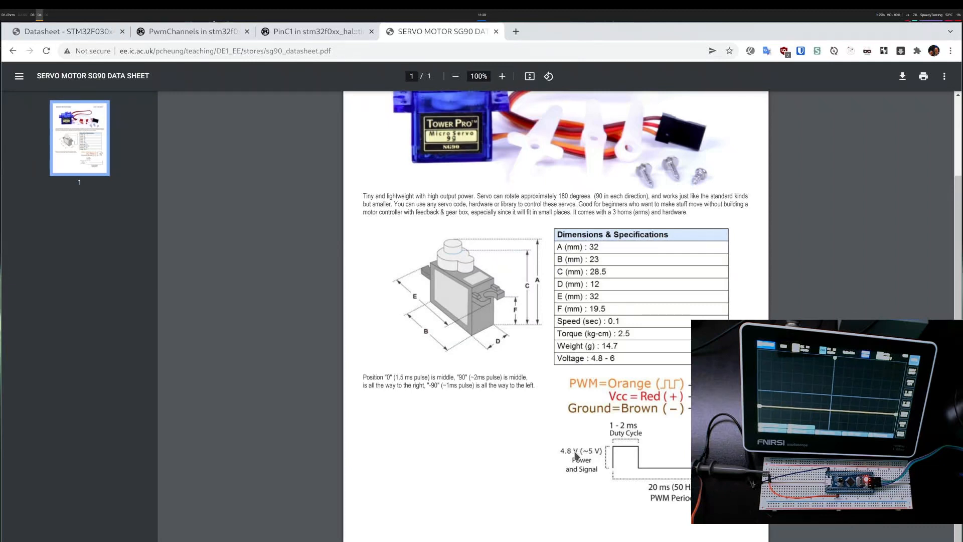
{"action": "mouse_move", "coordinate": [564, 455]}
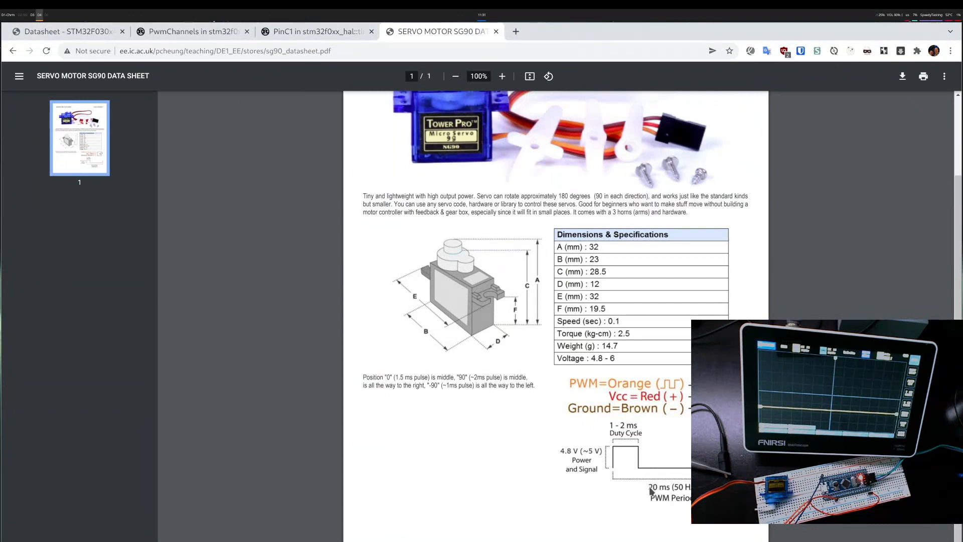
{"action": "mouse_move", "coordinate": [626, 457]}
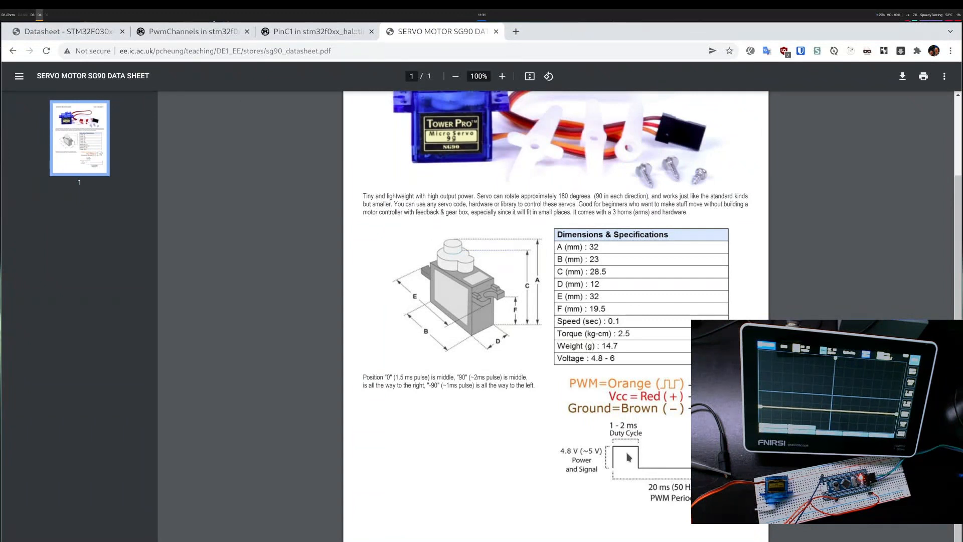
{"action": "mouse_move", "coordinate": [612, 430]}
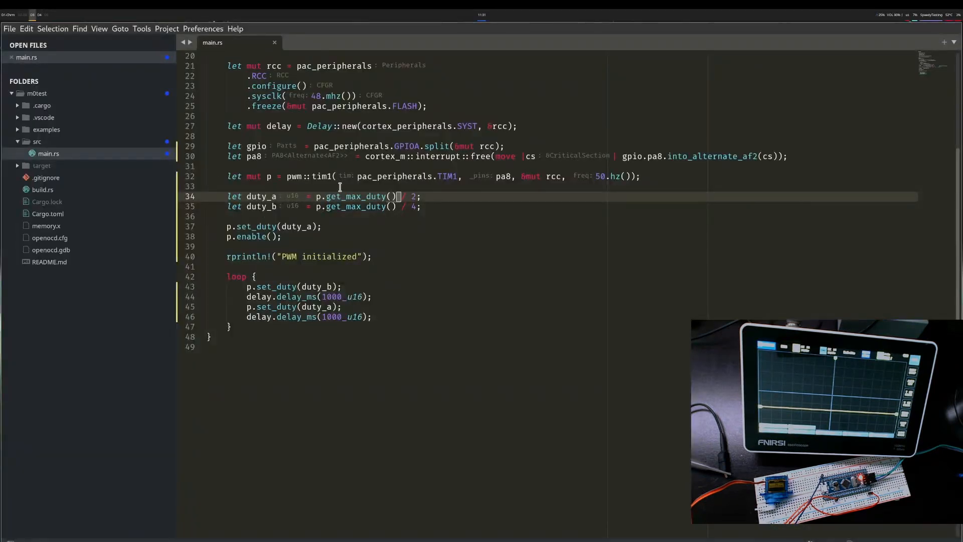
Edit the duty_a divisor after get_max_duty() in main.rs and save
{"action": "type", "text": "0"}
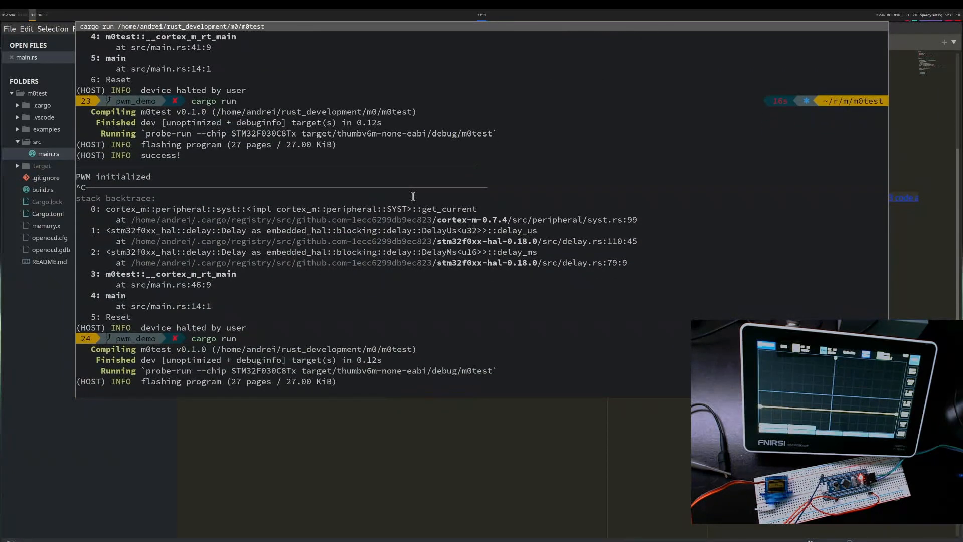
Scroll the fish terminal to follow the cargo run rebuild and flash output
{"action": "scroll", "scroll_direction": "down", "scroll_amount": 3}
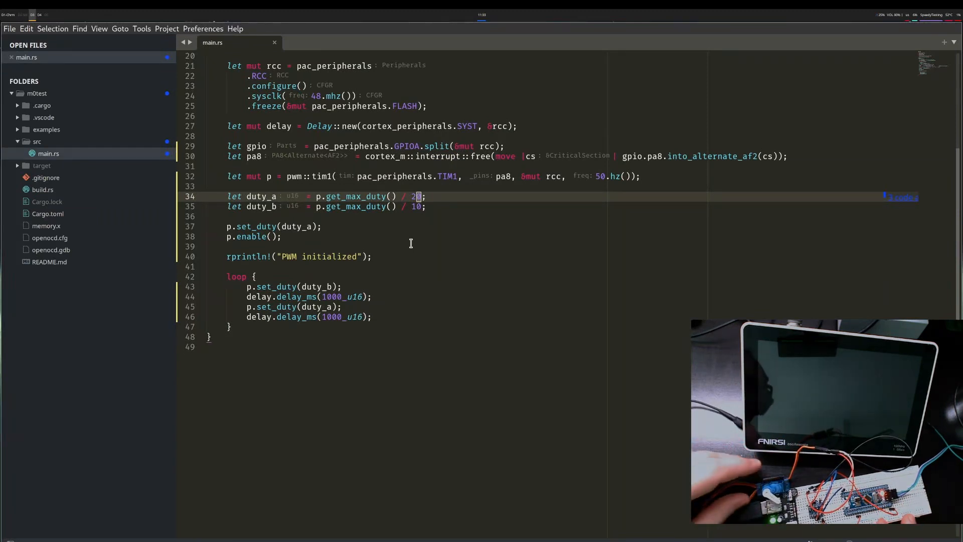
{"action": "mouse_move", "coordinate": [443, 180]}
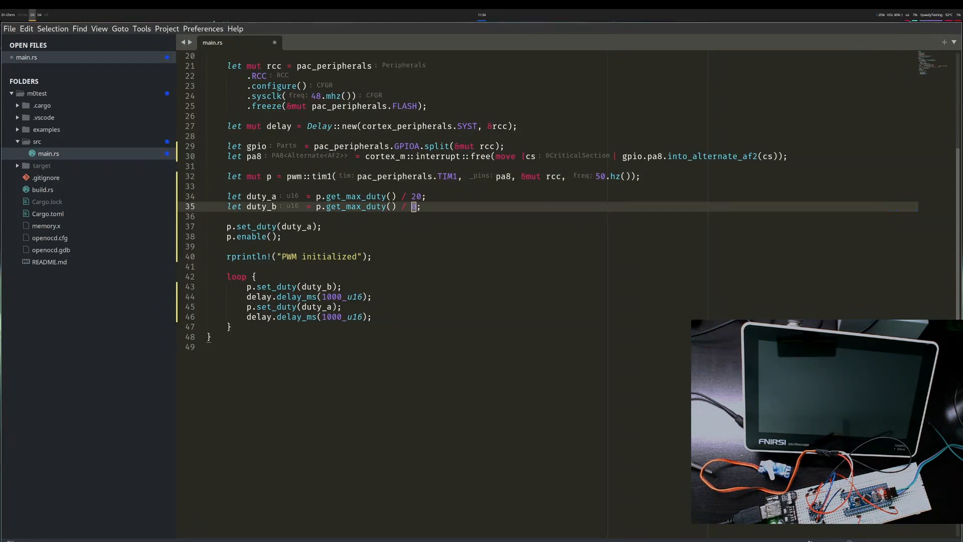
Replace duty_b's divisor 10 with 5 on line 35 of main.rs
{"action": "type", "text": "5"}
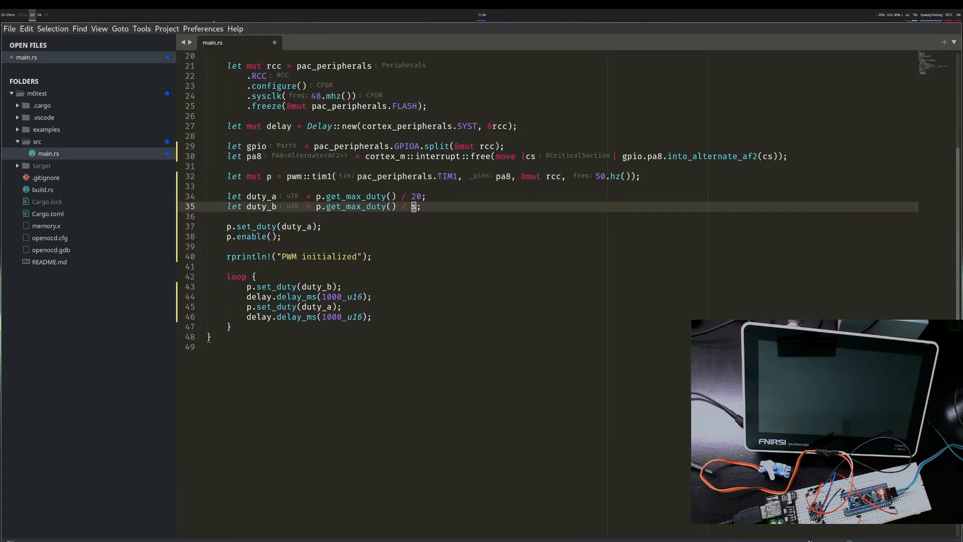